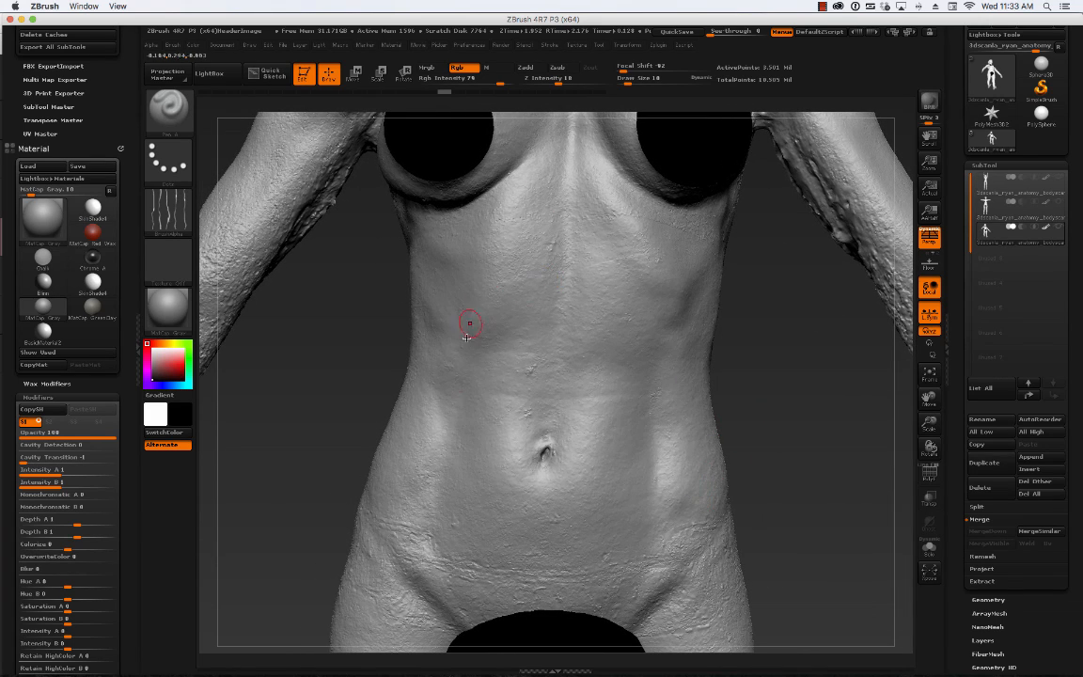
{"action": "mouse_move", "coordinate": [520, 284]}
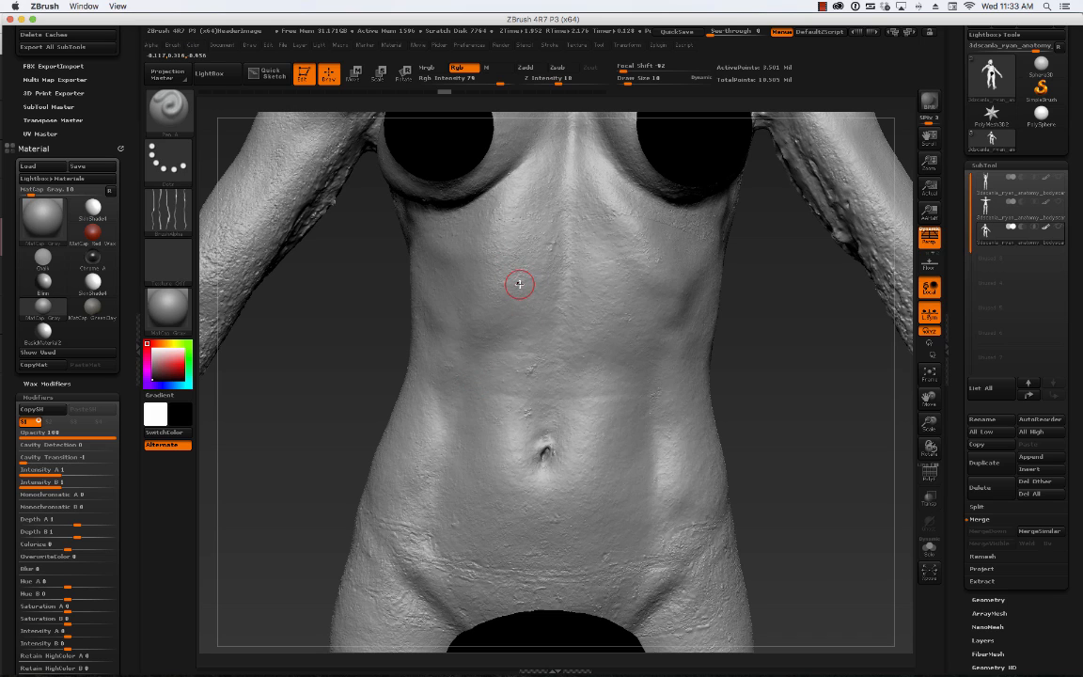
{"action": "mouse_move", "coordinate": [519, 289]}
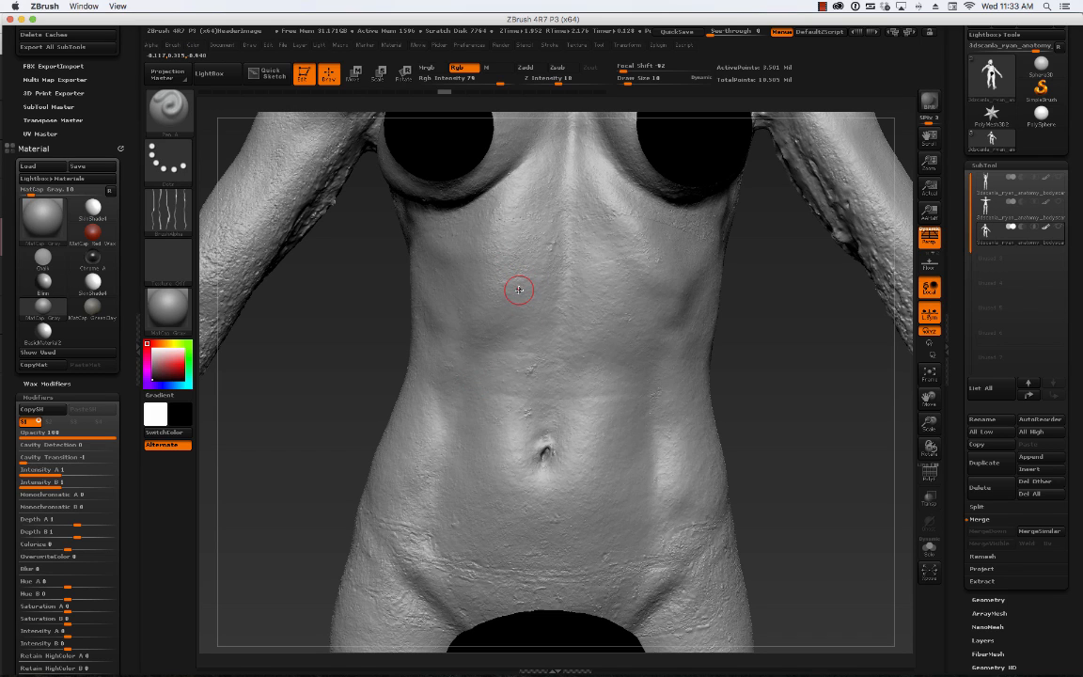
{"action": "mouse_move", "coordinate": [480, 315]}
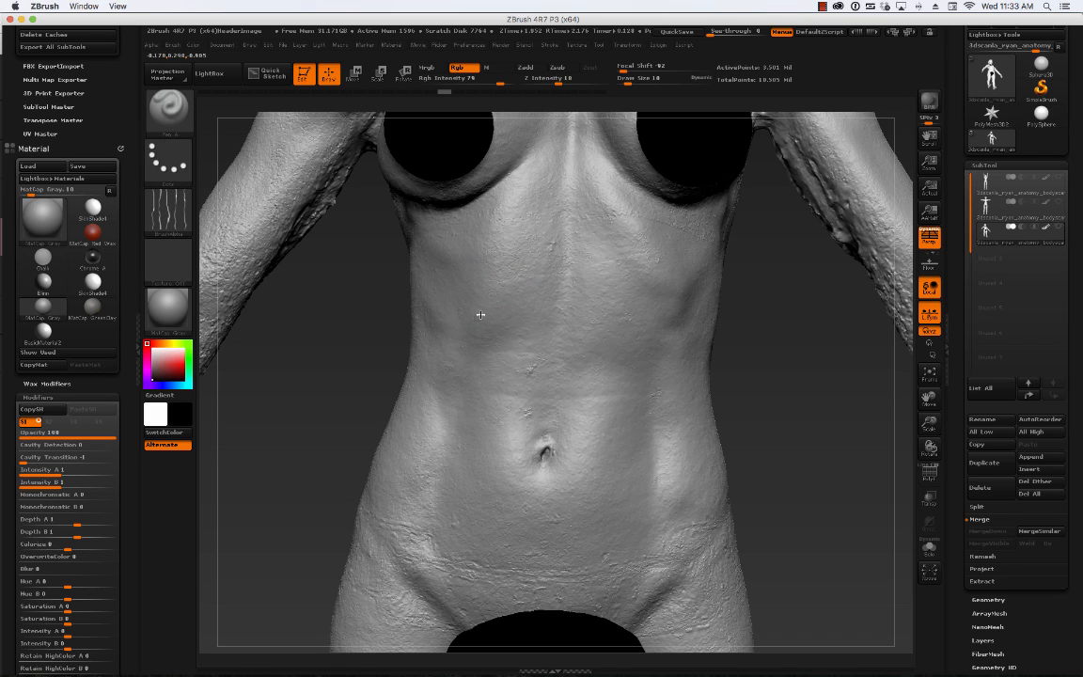
- Polypaint a black diagonal guide stroke along the left ribs
{"action": "left_click_drag", "start_coordinate": [530, 198], "coordinate": [479, 320]}
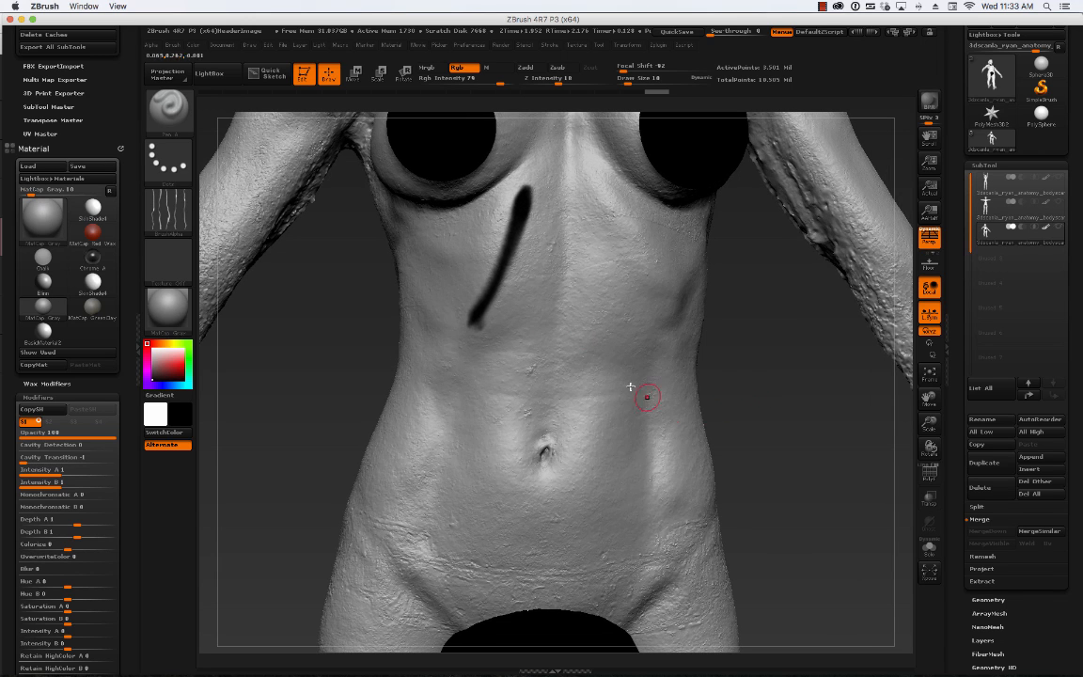
{"action": "mouse_move", "coordinate": [487, 292]}
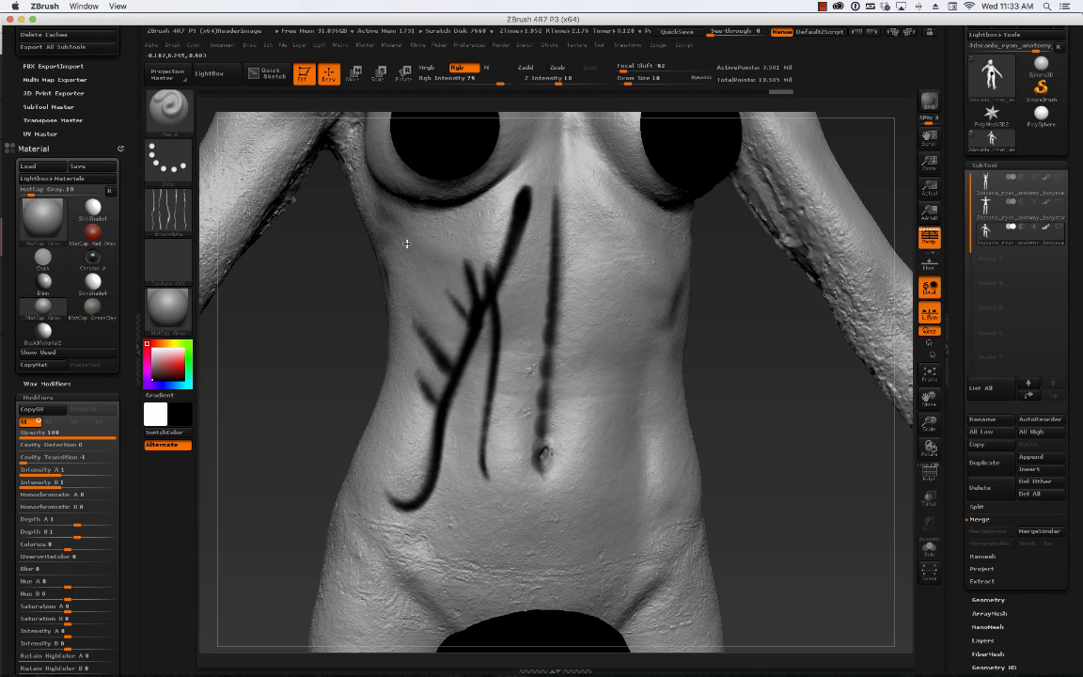
{"action": "mouse_move", "coordinate": [559, 289]}
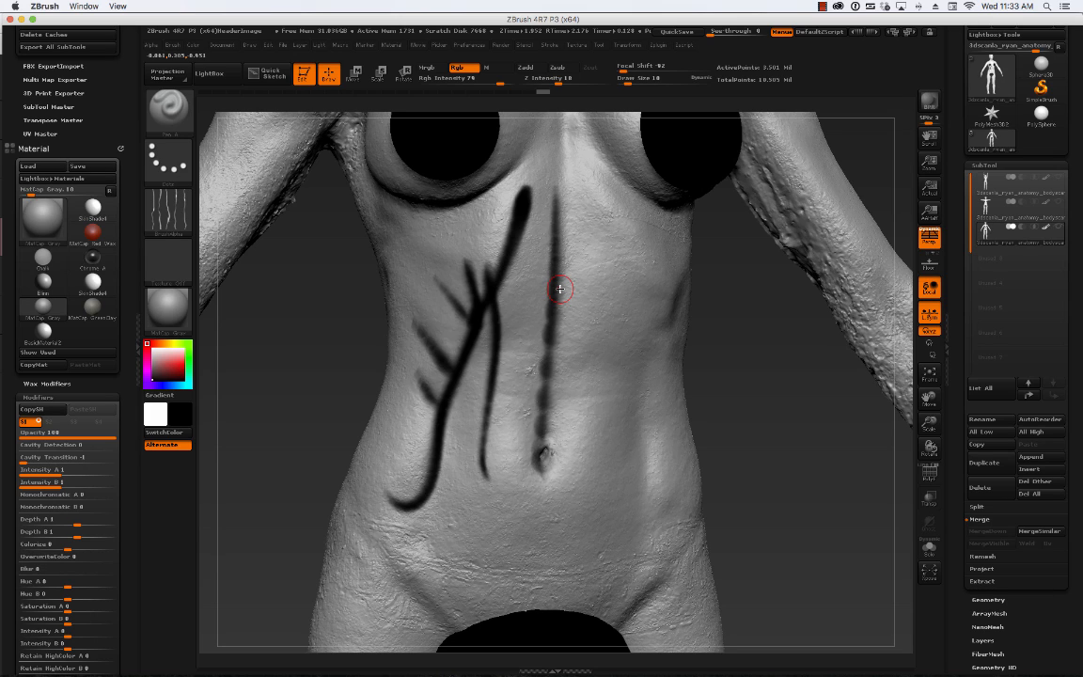
{"action": "mouse_move", "coordinate": [761, 485]}
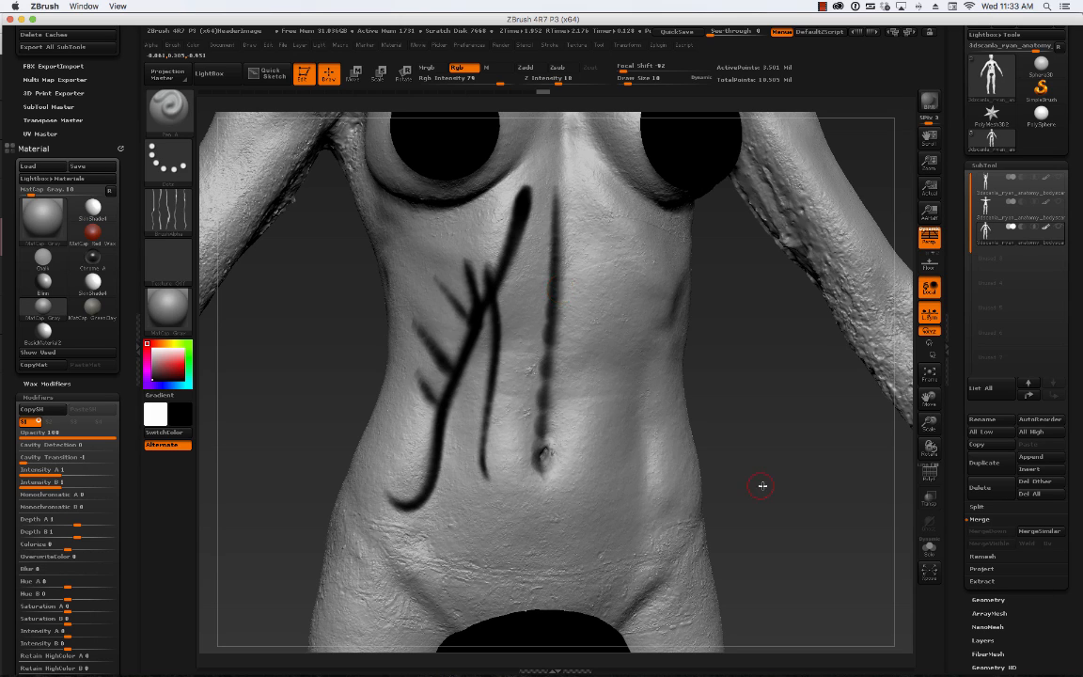
- From a low angle, paint a black chevron line tracing the thoracic arch under the chest
{"action": "left_click_drag", "start_coordinate": [762, 485], "coordinate": [803, 352]}
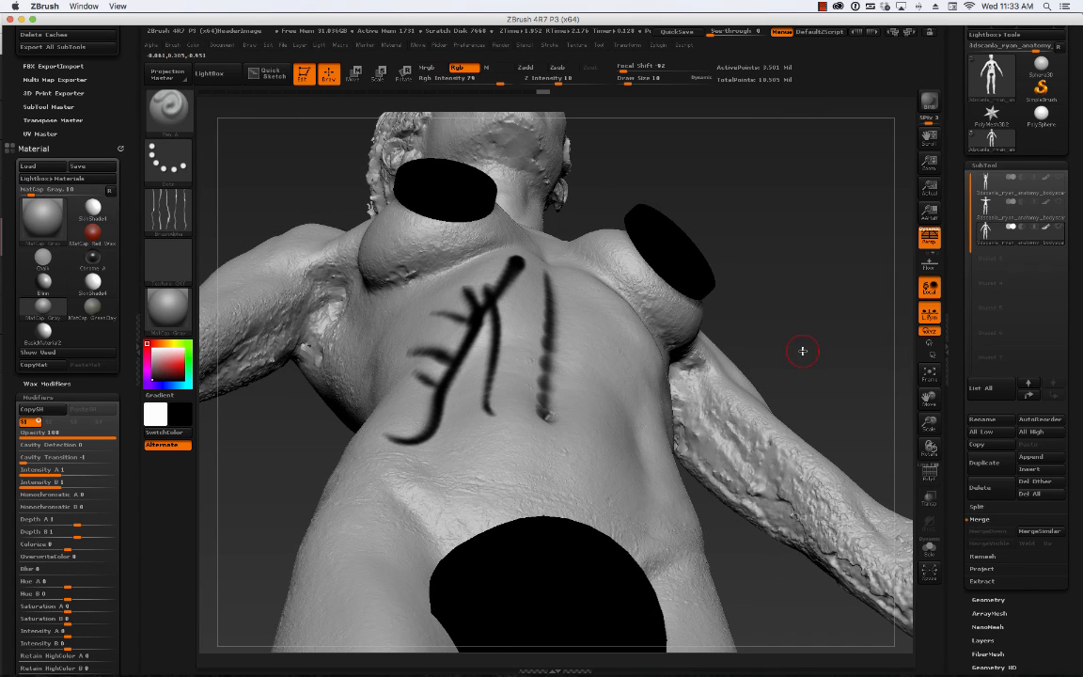
{"action": "mouse_move", "coordinate": [799, 382]}
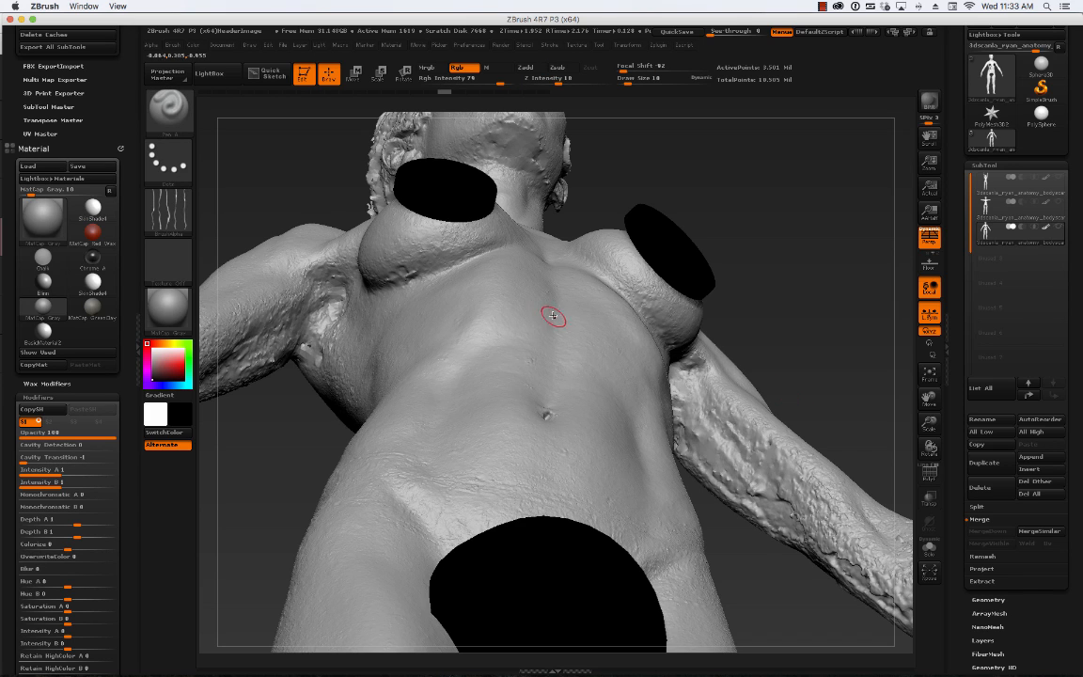
{"action": "left_click_drag", "start_coordinate": [554, 317], "coordinate": [488, 289]}
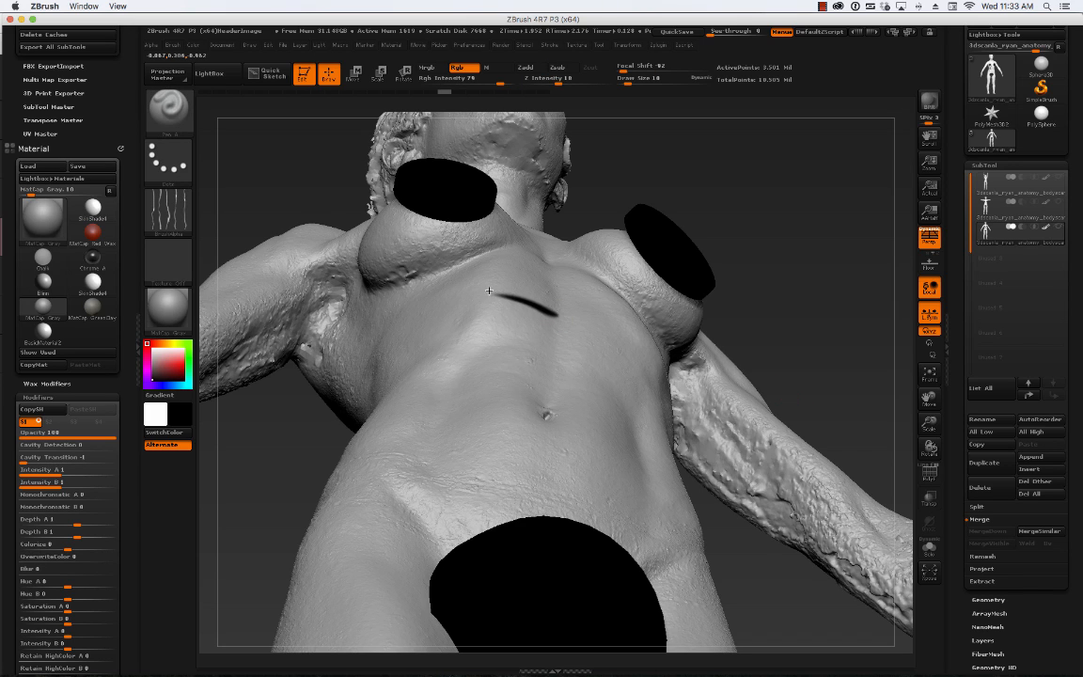
{"action": "mouse_move", "coordinate": [503, 299]}
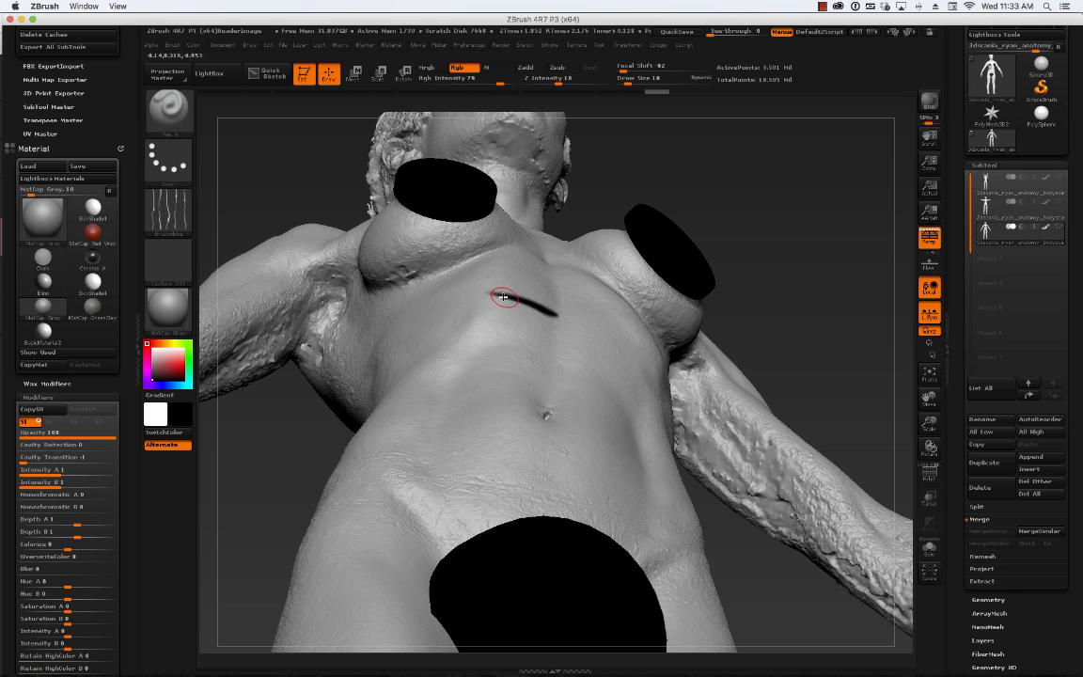
{"action": "left_click_drag", "start_coordinate": [503, 298], "coordinate": [421, 345]}
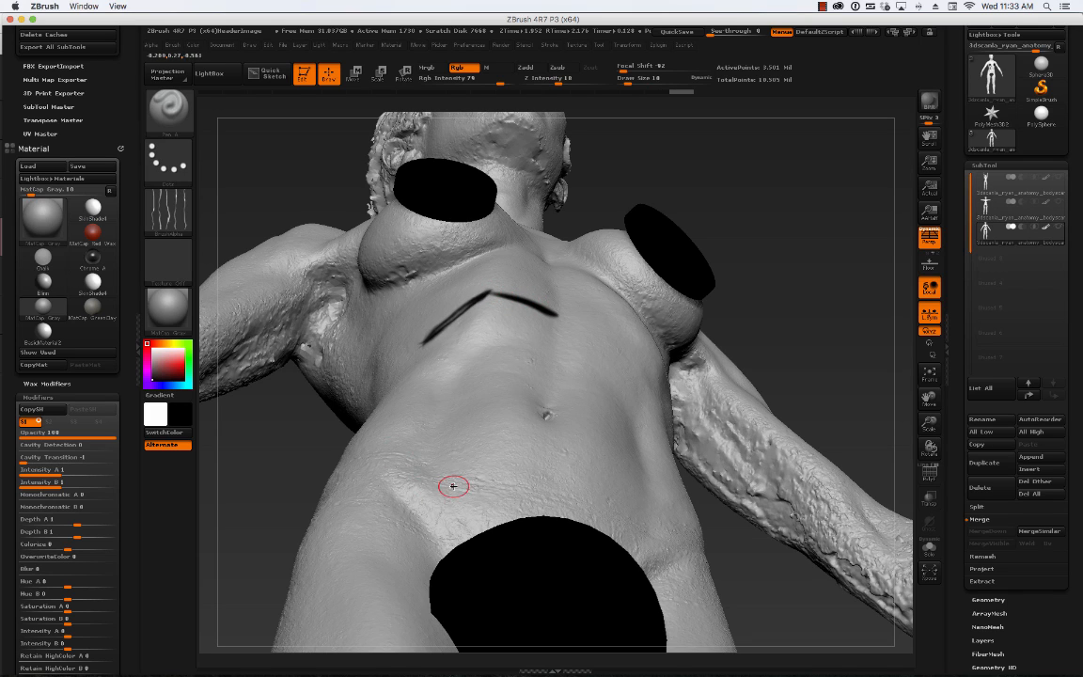
{"action": "mouse_move", "coordinate": [506, 297]}
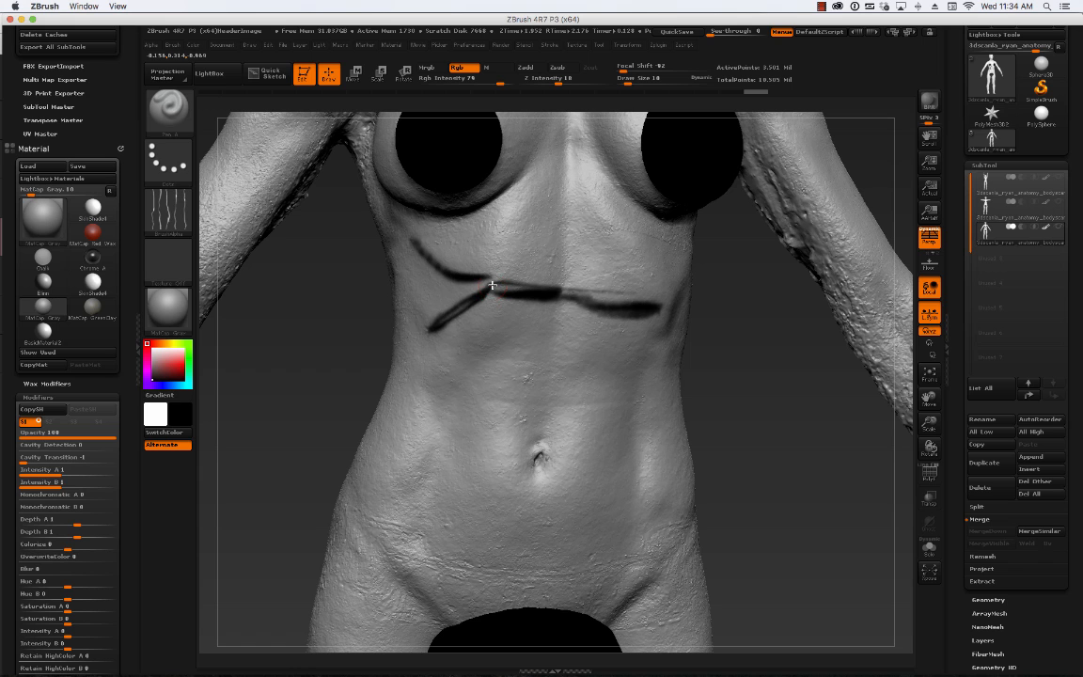
- Paint another black rib-plane band across the lower ribcage
{"action": "left_click_drag", "start_coordinate": [494, 280], "coordinate": [451, 341]}
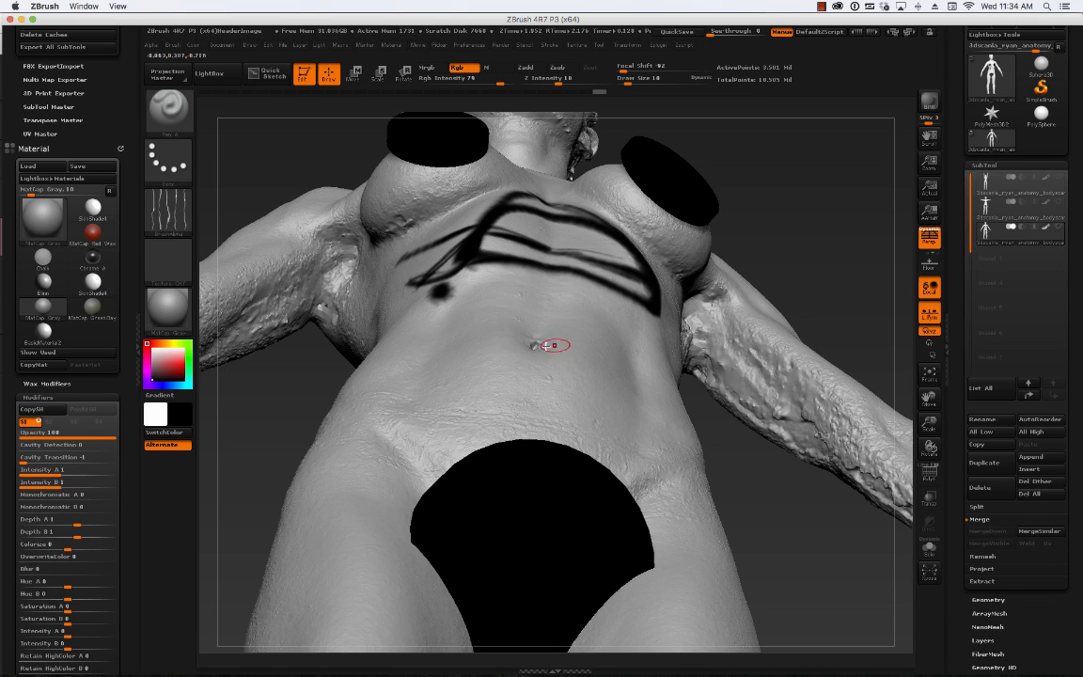
{"action": "mouse_move", "coordinate": [601, 322]}
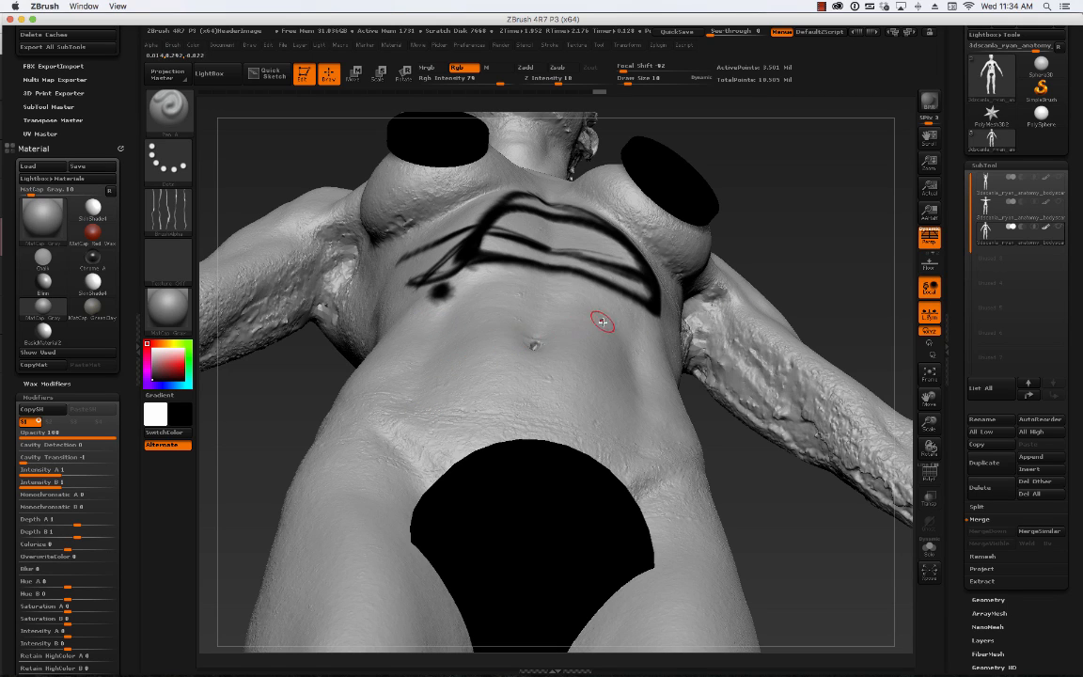
{"action": "mouse_move", "coordinate": [479, 292]}
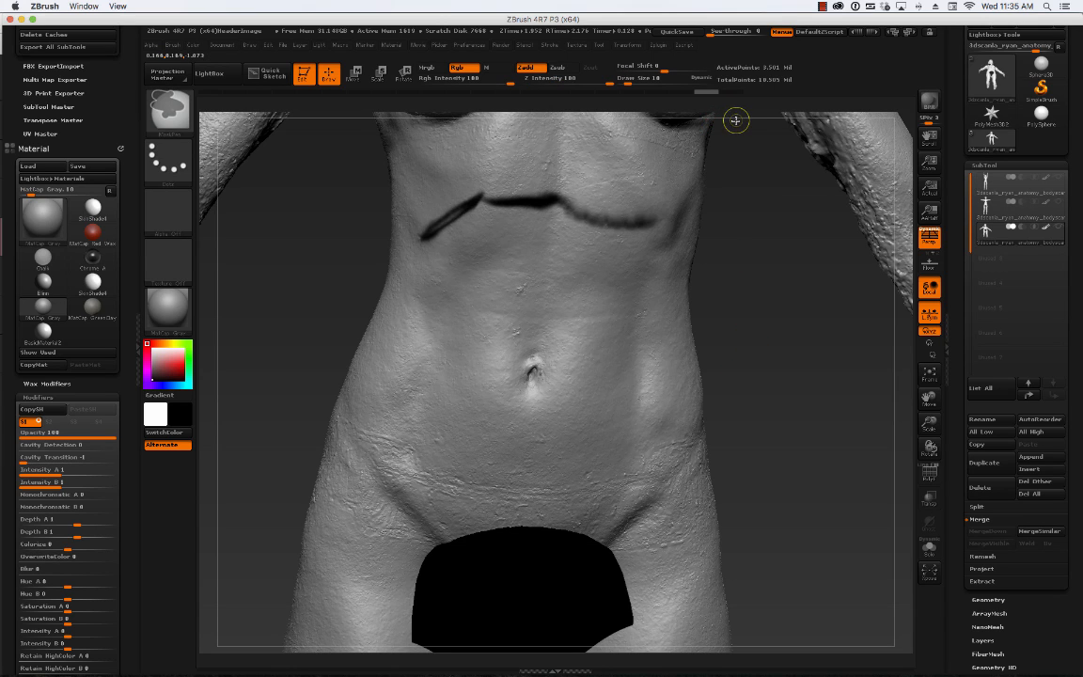
- Clear the old arch strokes and paint two dark lines across the upper abdomen and navel
{"action": "left_click_drag", "start_coordinate": [736, 120], "coordinate": [639, 178]}
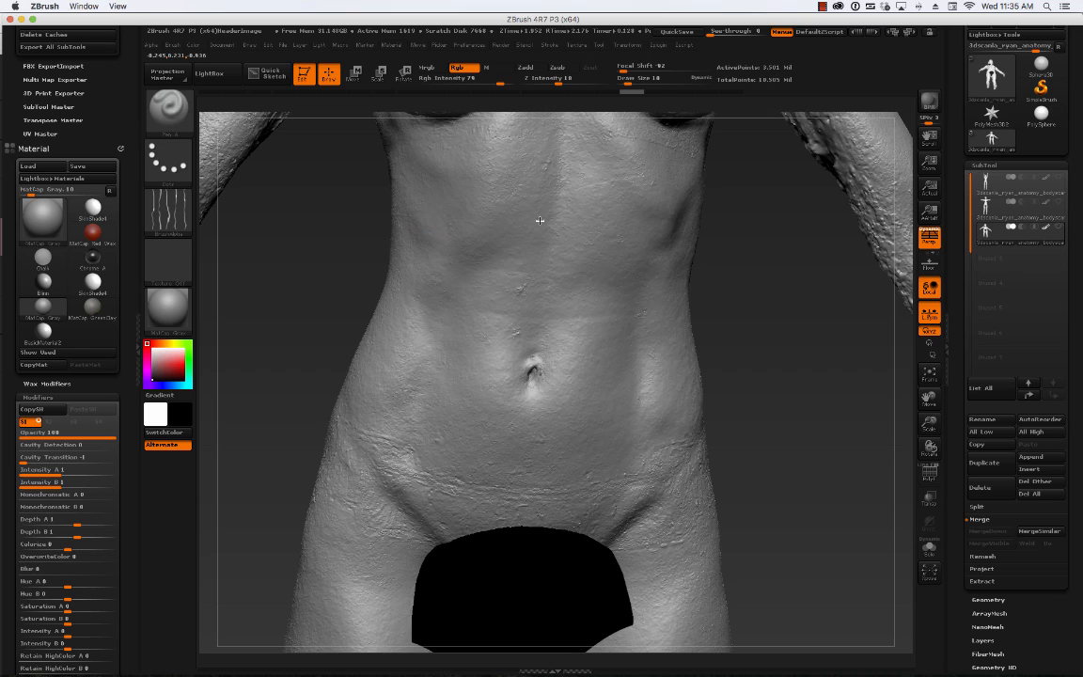
{"action": "left_click_drag", "start_coordinate": [419, 214], "coordinate": [696, 224]}
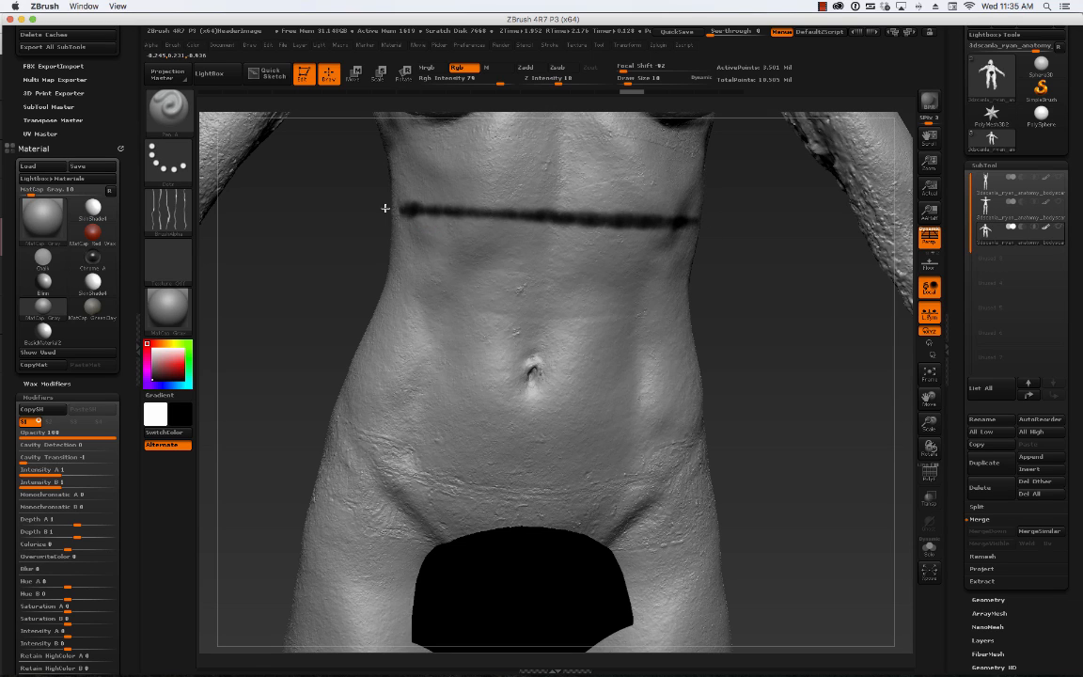
{"action": "left_click_drag", "start_coordinate": [383, 356], "coordinate": [706, 367]}
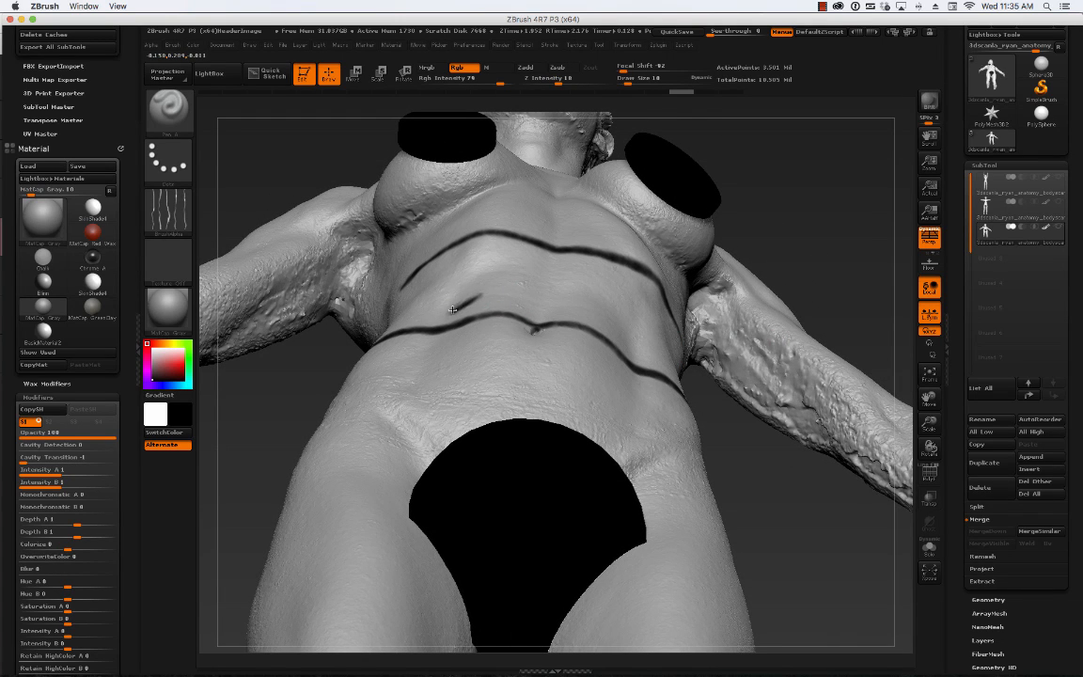
{"action": "mouse_move", "coordinate": [428, 305]}
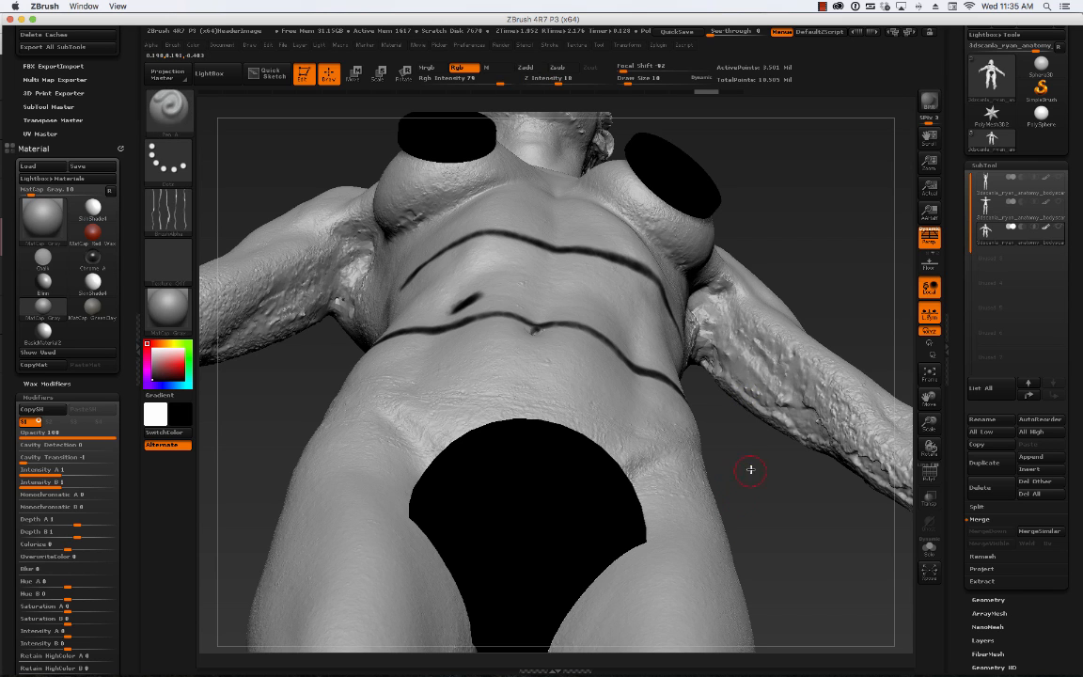
{"action": "mouse_move", "coordinate": [827, 256]}
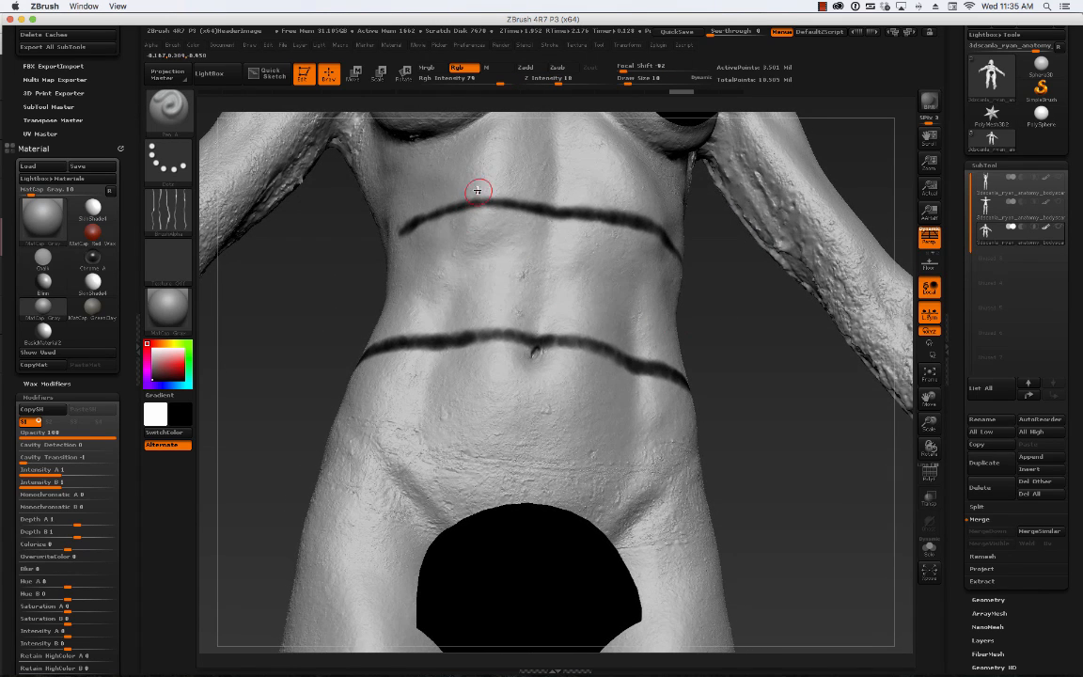
- Dab a black dot landmark on the upper guide line below the chest
{"action": "left_click", "coordinate": [478, 191]}
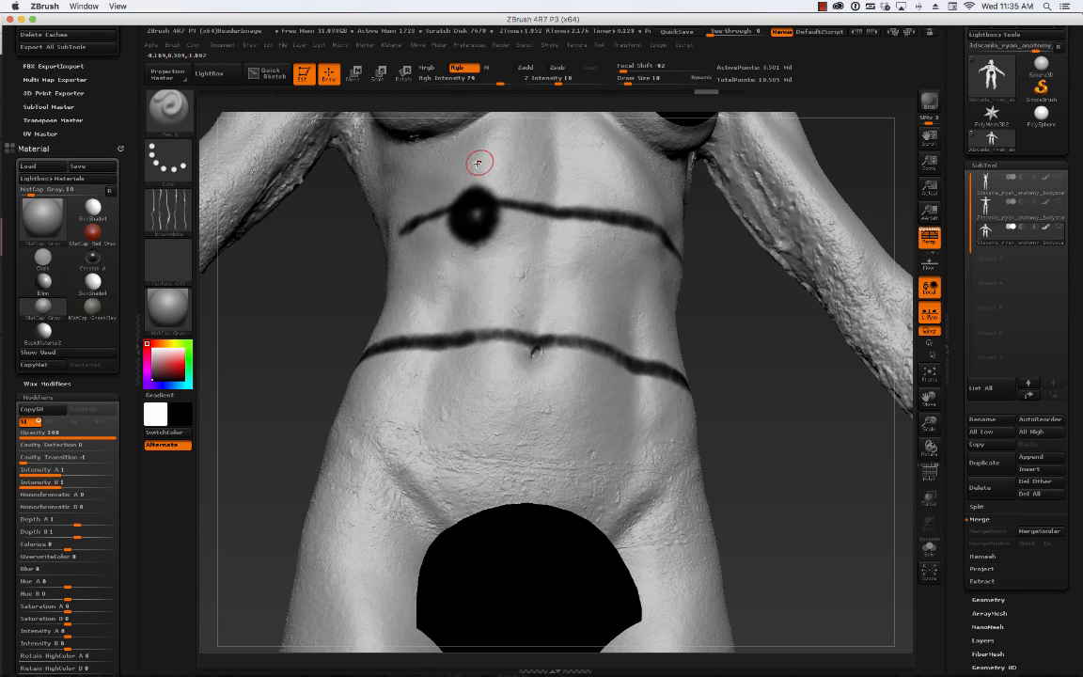
{"action": "mouse_move", "coordinate": [672, 384]}
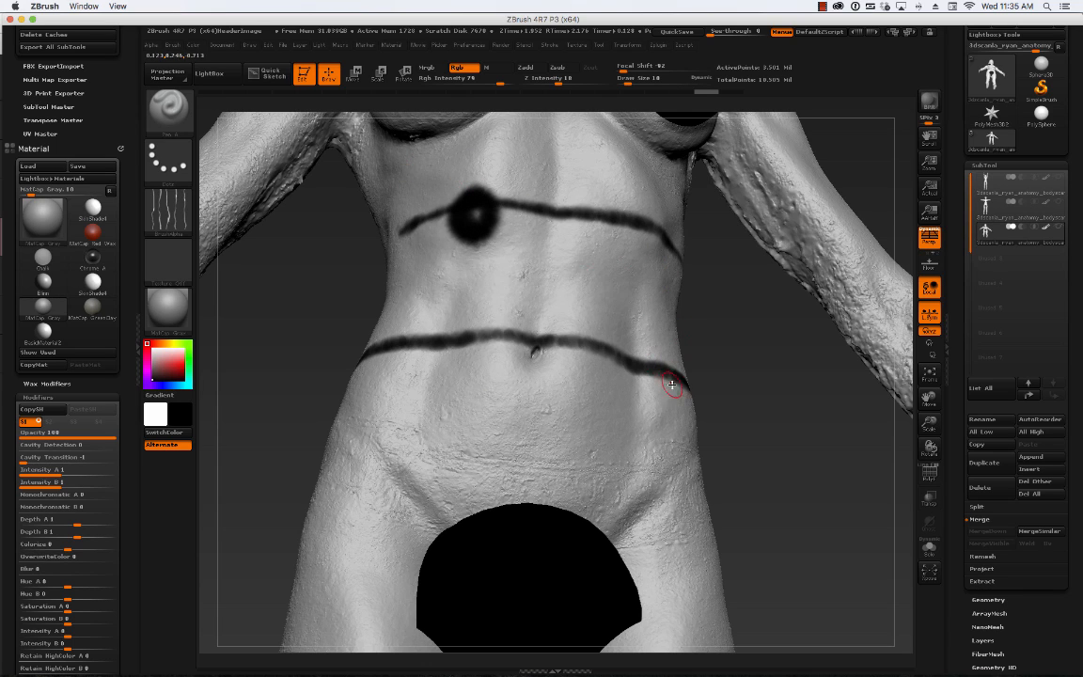
{"action": "mouse_move", "coordinate": [652, 368]}
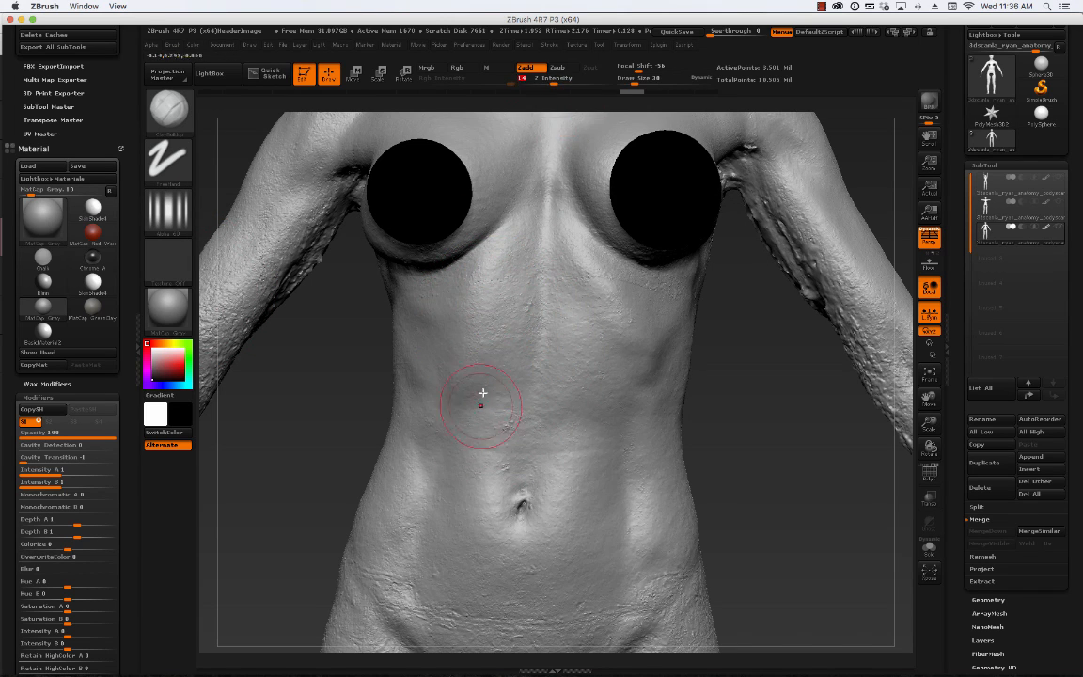
{"action": "mouse_move", "coordinate": [500, 277]}
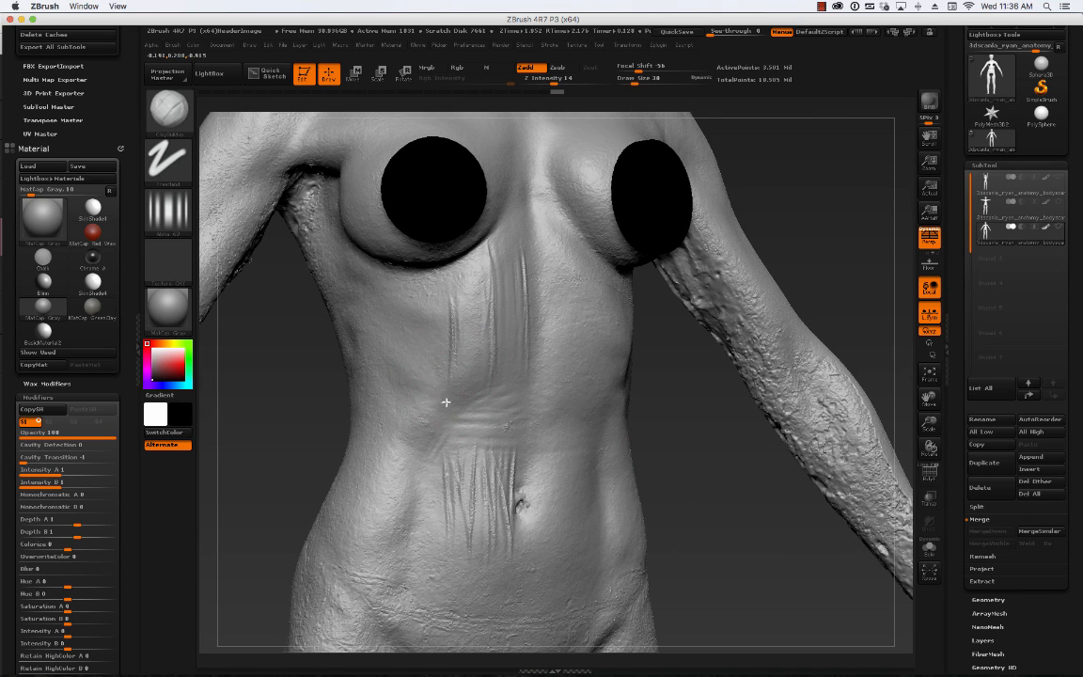
{"action": "mouse_move", "coordinate": [488, 403]}
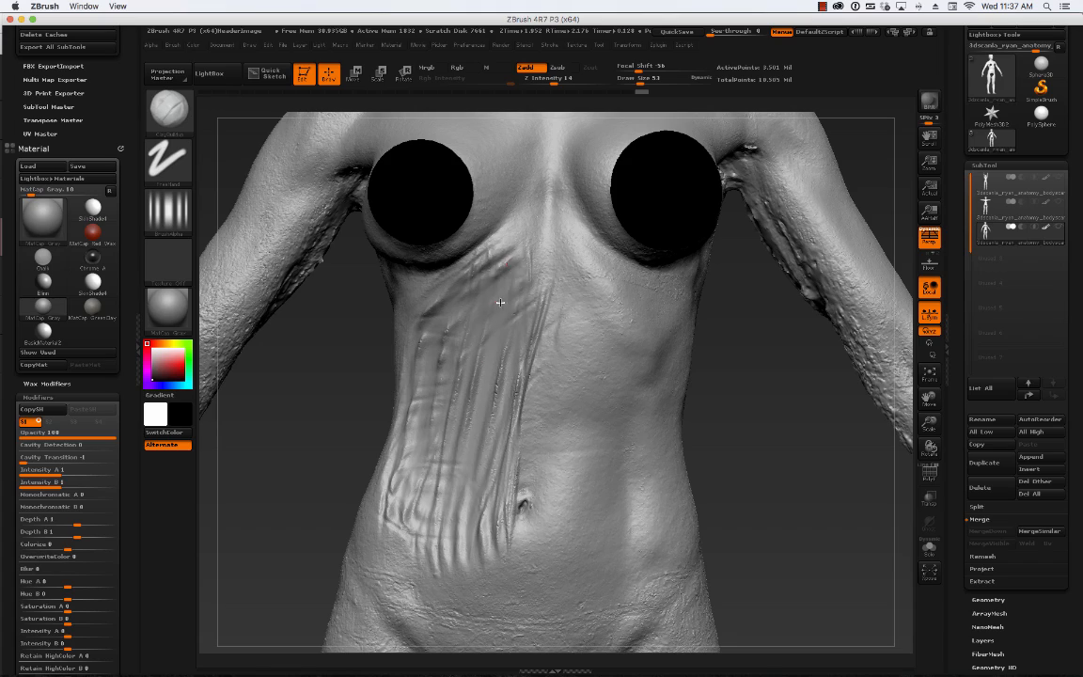
- Sculpt a ClayBuildup ridge down the left side of the abdomen
{"action": "left_click_drag", "start_coordinate": [500, 302], "coordinate": [777, 336]}
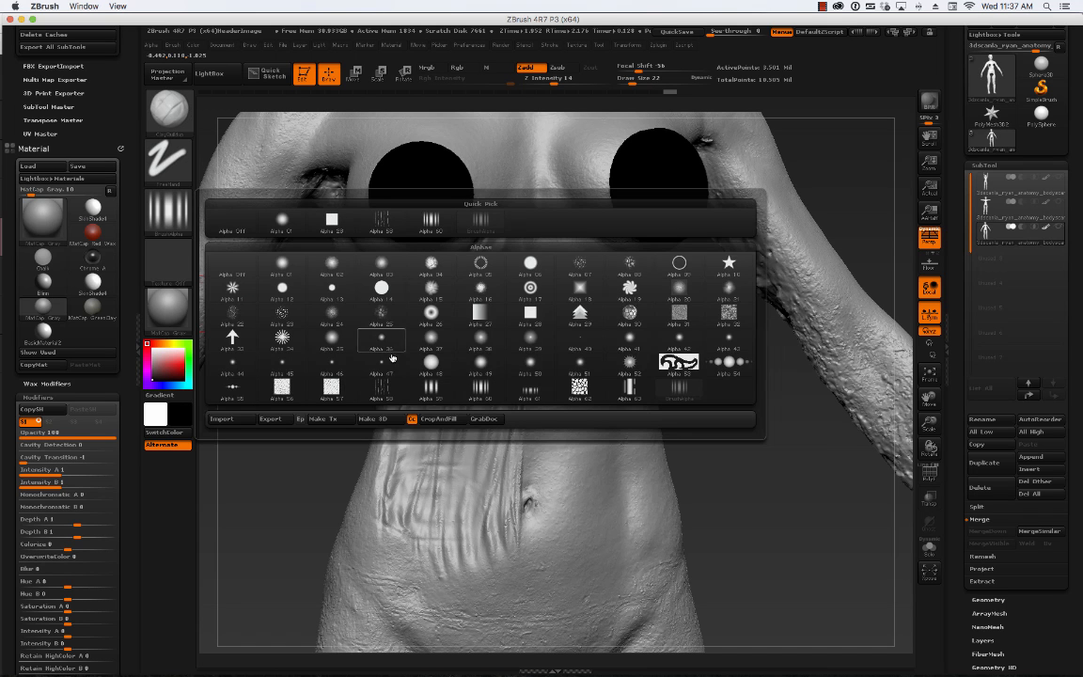
- With a square alpha, add sculpted ridges on the left ribcage under the breast toward the navel
{"action": "left_click", "coordinate": [381, 339]}
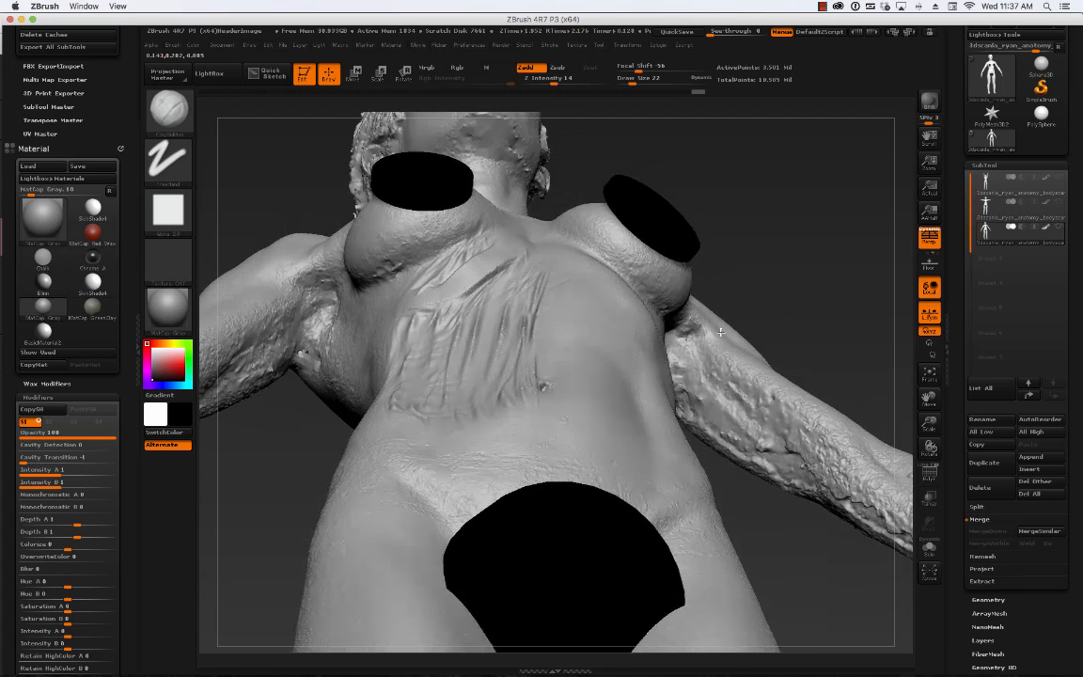
{"action": "left_click_drag", "start_coordinate": [721, 332], "coordinate": [516, 247]}
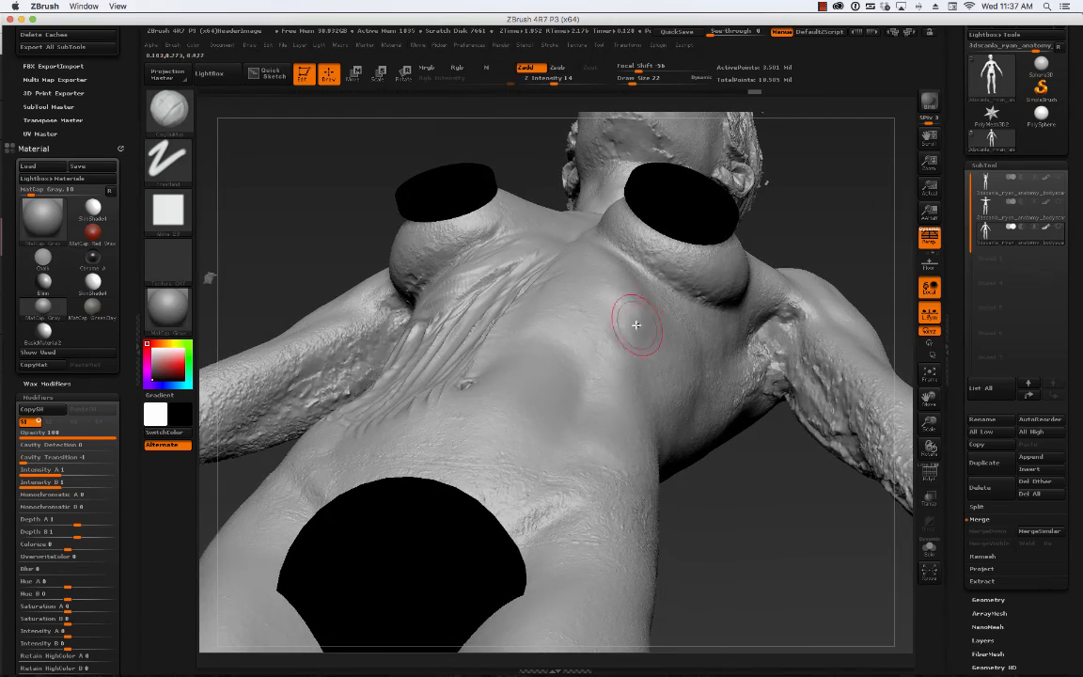
{"action": "left_click_drag", "start_coordinate": [636, 325], "coordinate": [843, 249]}
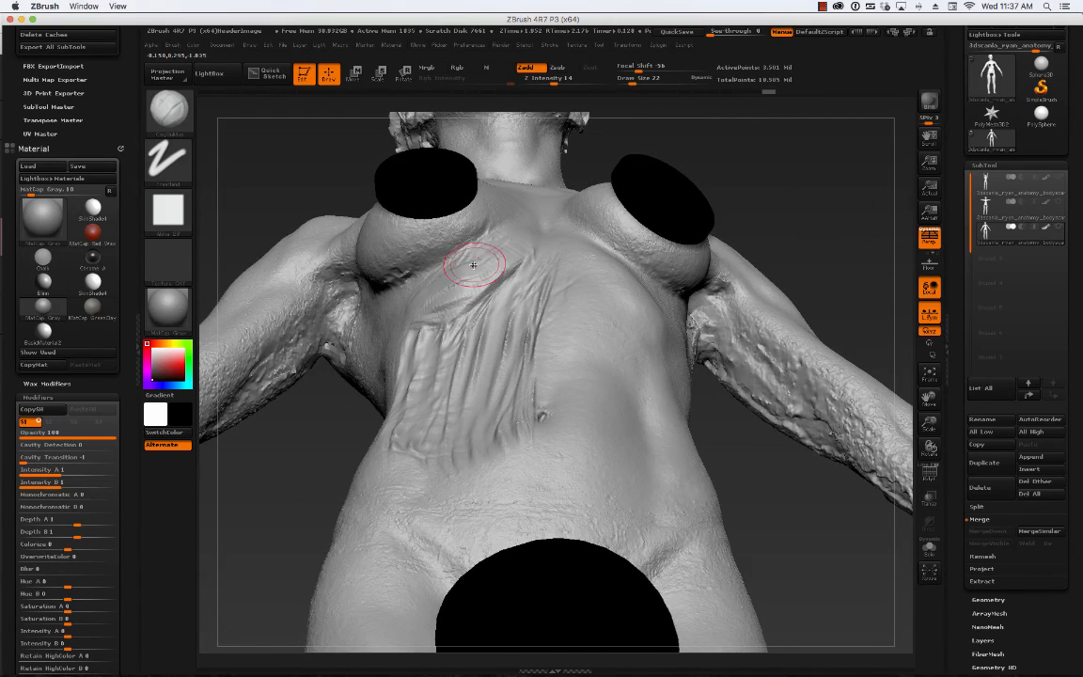
{"action": "mouse_move", "coordinate": [437, 275]}
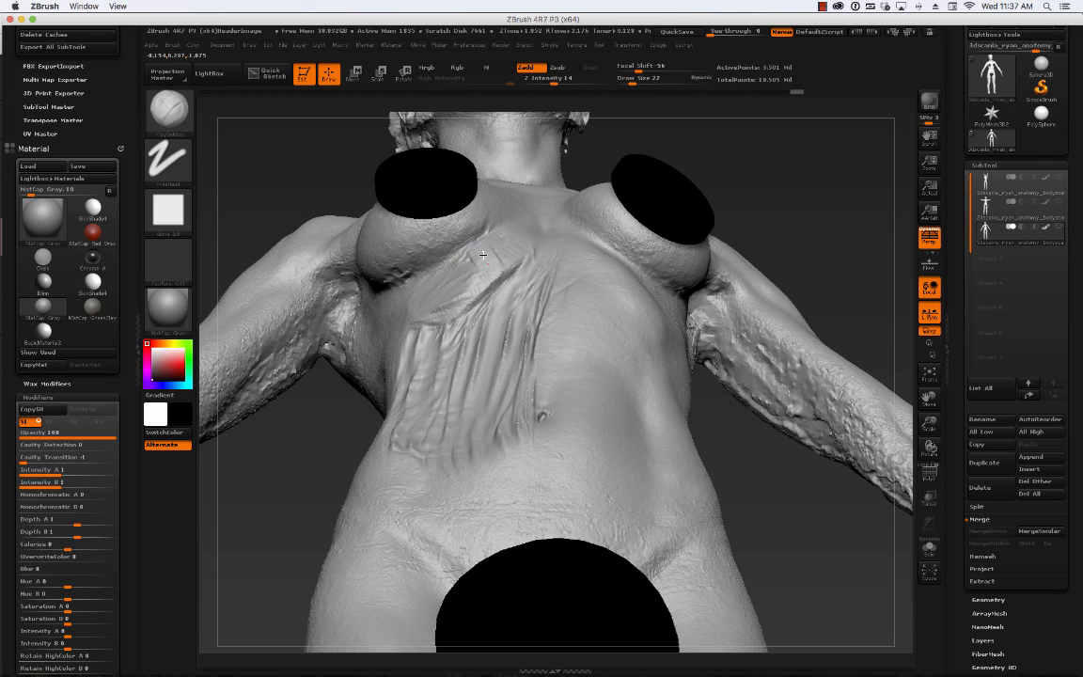
{"action": "mouse_move", "coordinate": [569, 324]}
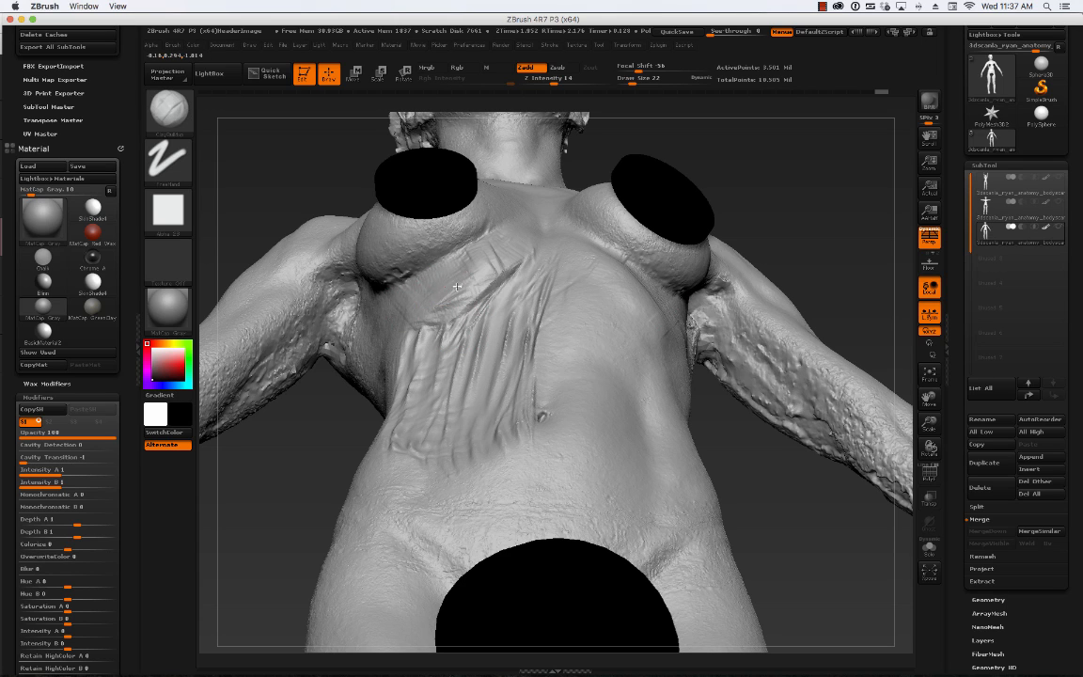
{"action": "mouse_move", "coordinate": [684, 243]}
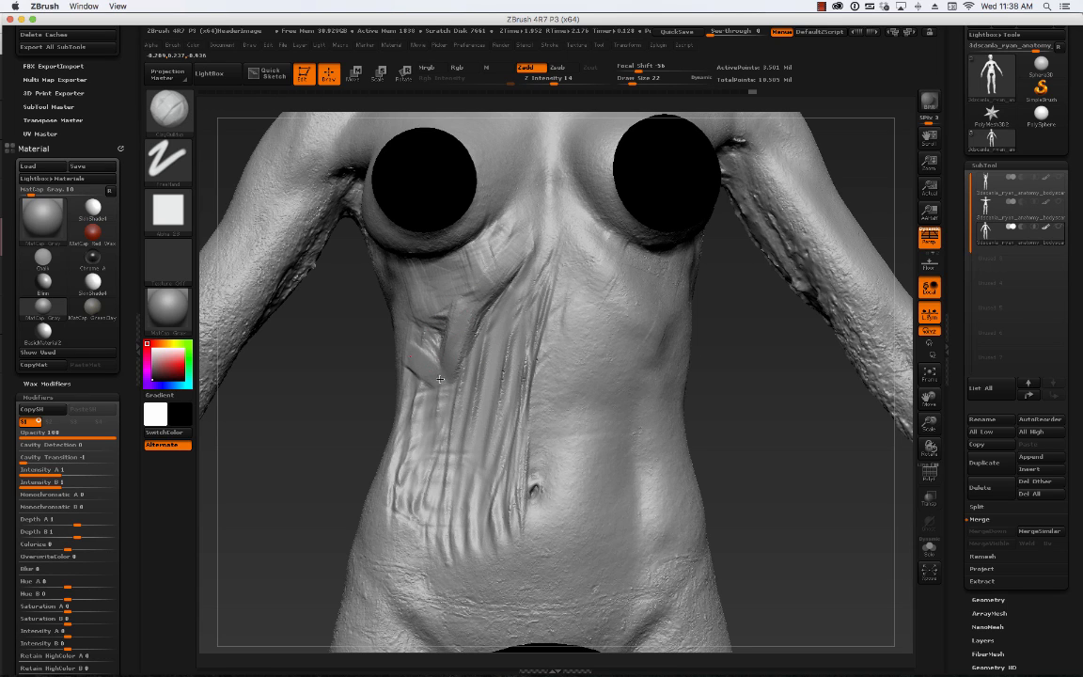
{"action": "left_click_drag", "start_coordinate": [439, 379], "coordinate": [649, 362]}
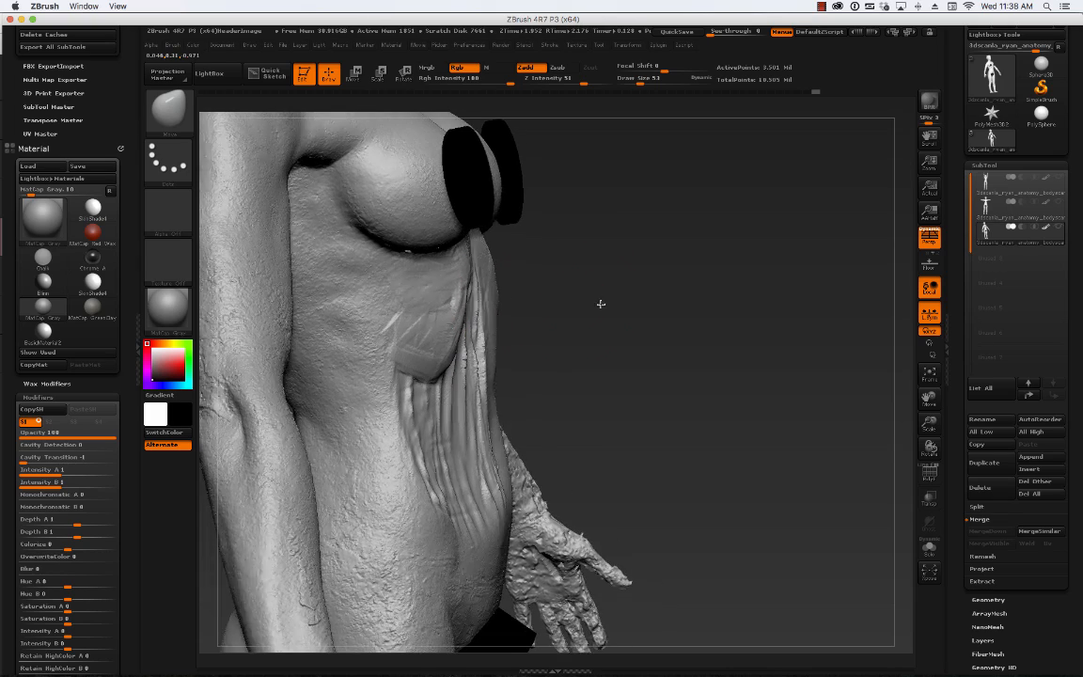
- Smooth the wrinkled ridges and crease along the left ribcage edge, checking the side profile
{"action": "left_click_drag", "start_coordinate": [601, 304], "coordinate": [452, 364]}
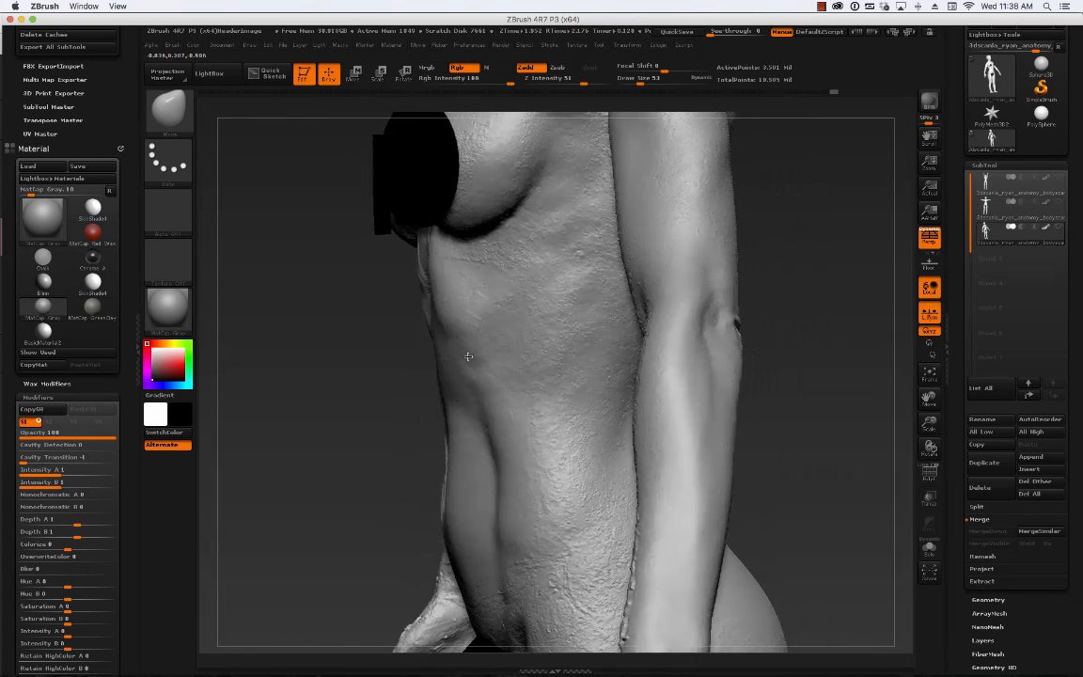
{"action": "left_click_drag", "start_coordinate": [468, 356], "coordinate": [757, 306]}
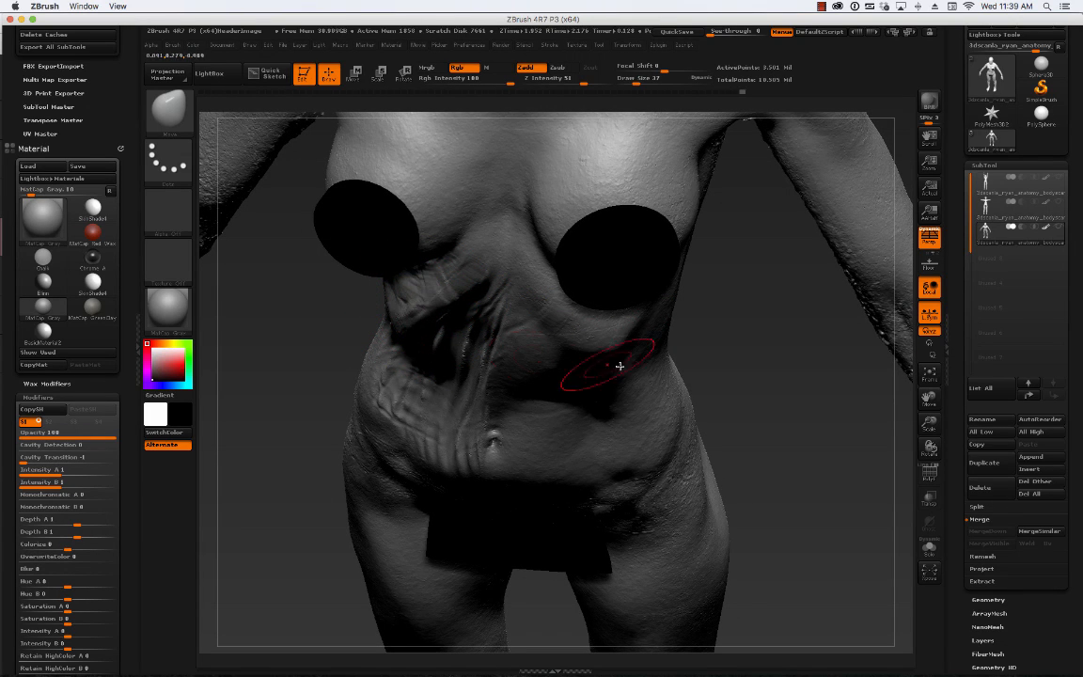
{"action": "left_click_drag", "start_coordinate": [621, 365], "coordinate": [411, 360]}
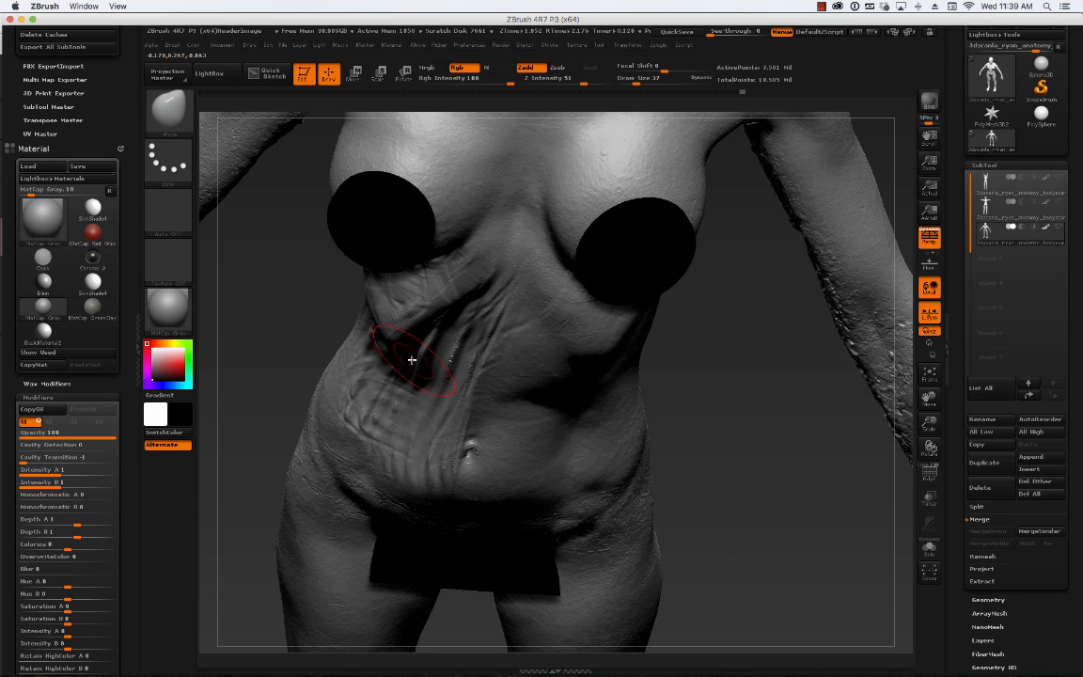
{"action": "mouse_move", "coordinate": [383, 351]}
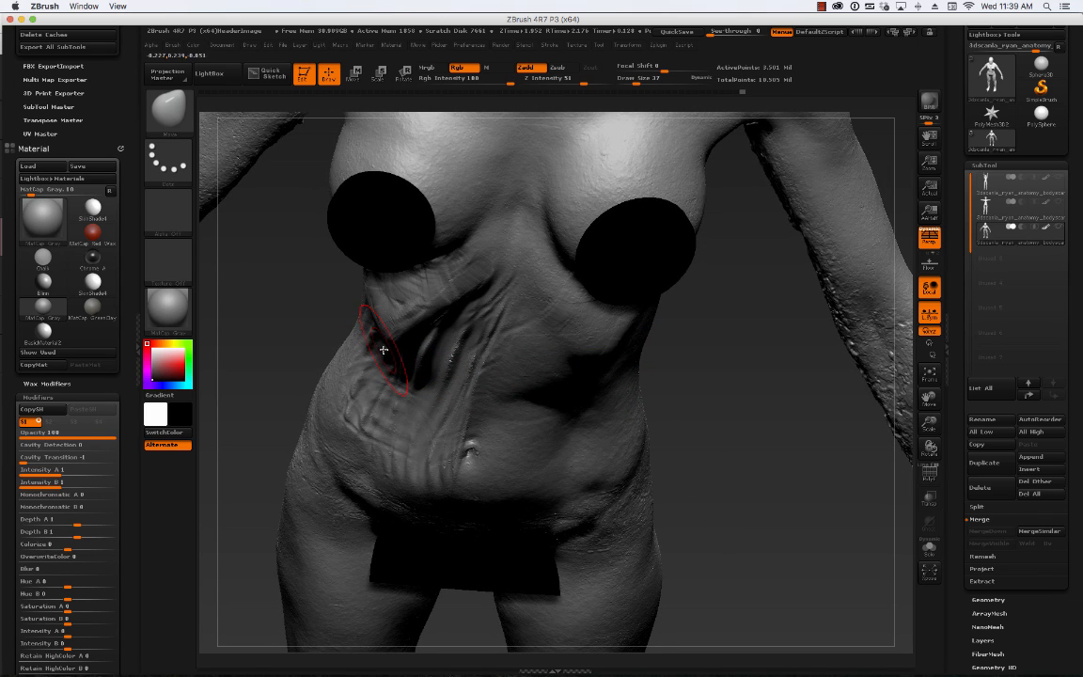
{"action": "left_click_drag", "start_coordinate": [384, 350], "coordinate": [692, 355]}
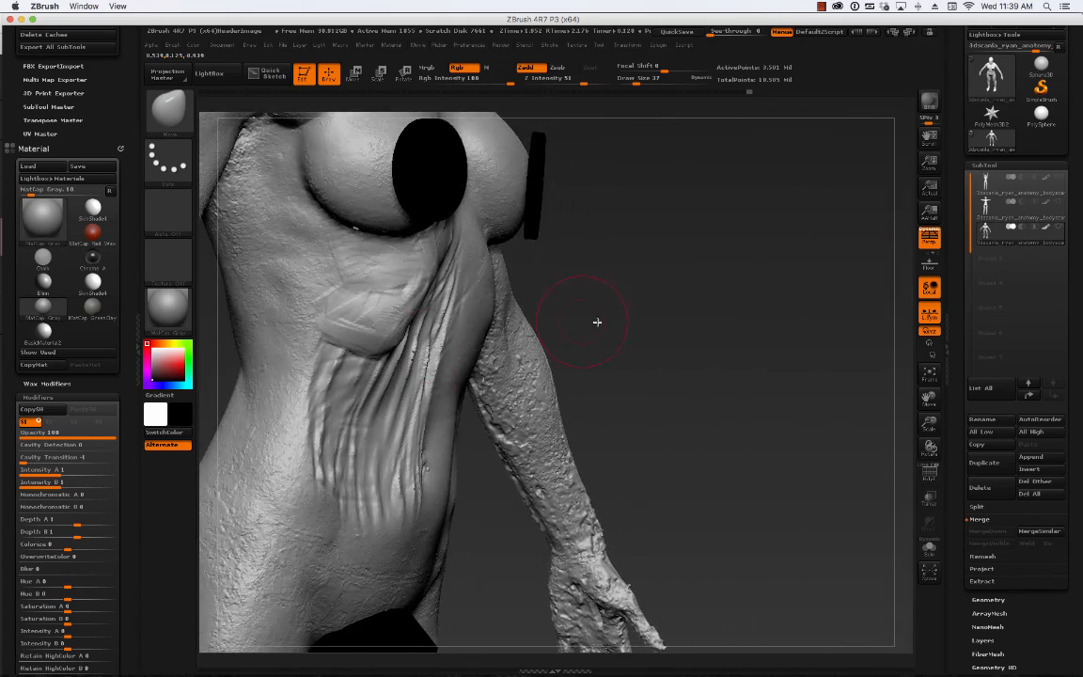
{"action": "left_click_drag", "start_coordinate": [597, 322], "coordinate": [383, 334]}
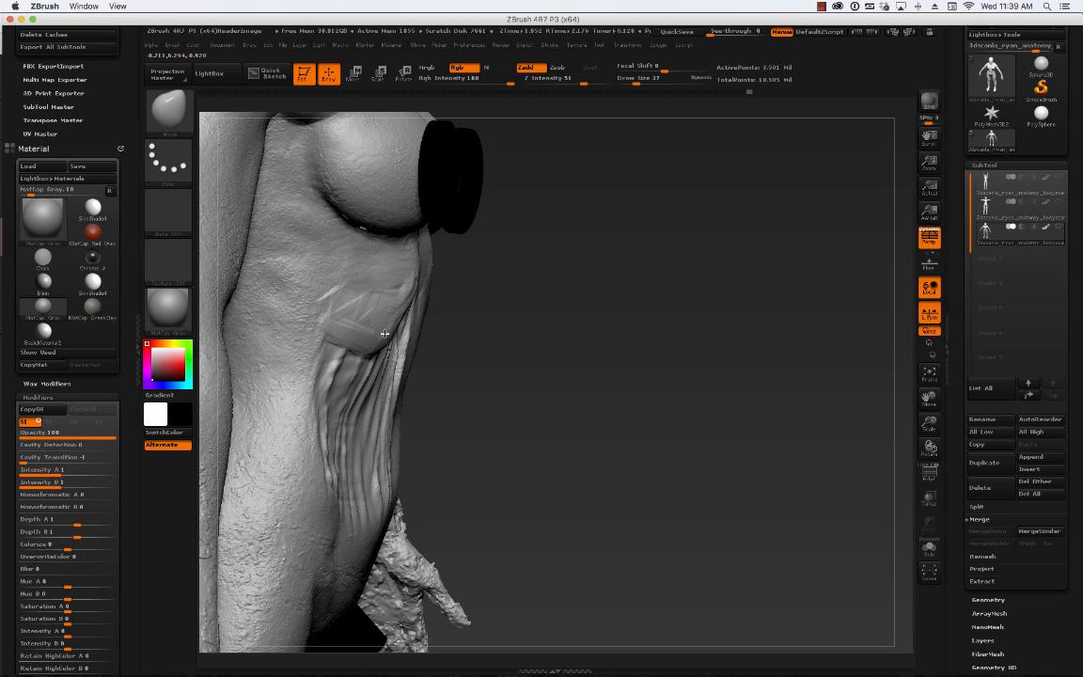
{"action": "left_click_drag", "start_coordinate": [384, 334], "coordinate": [635, 399]}
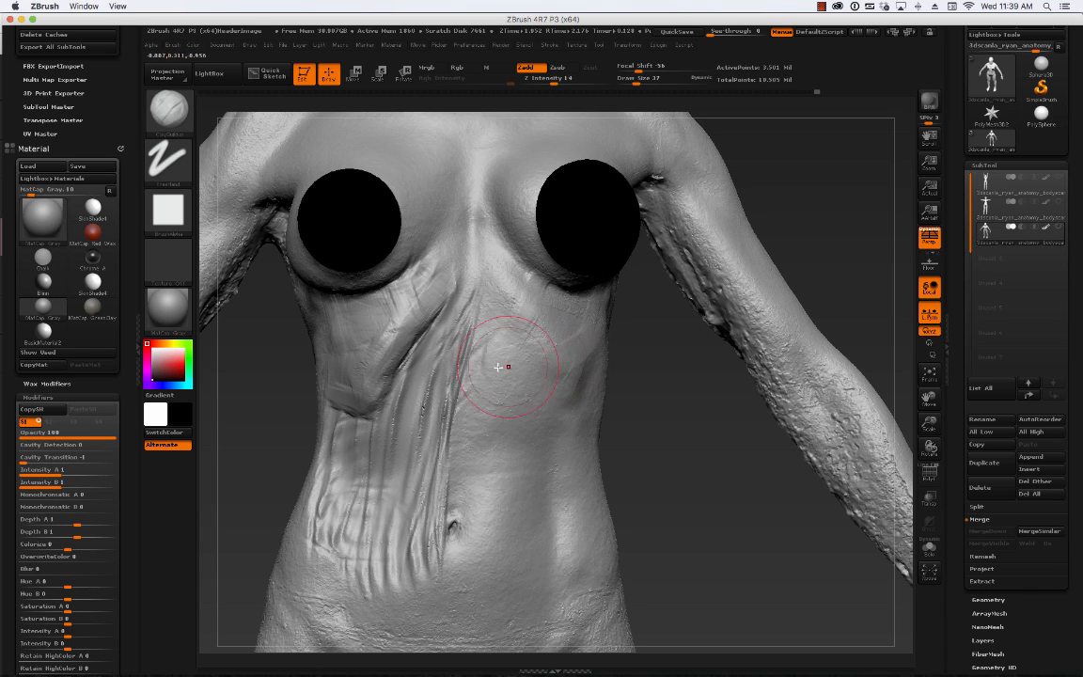
{"action": "mouse_move", "coordinate": [364, 345]}
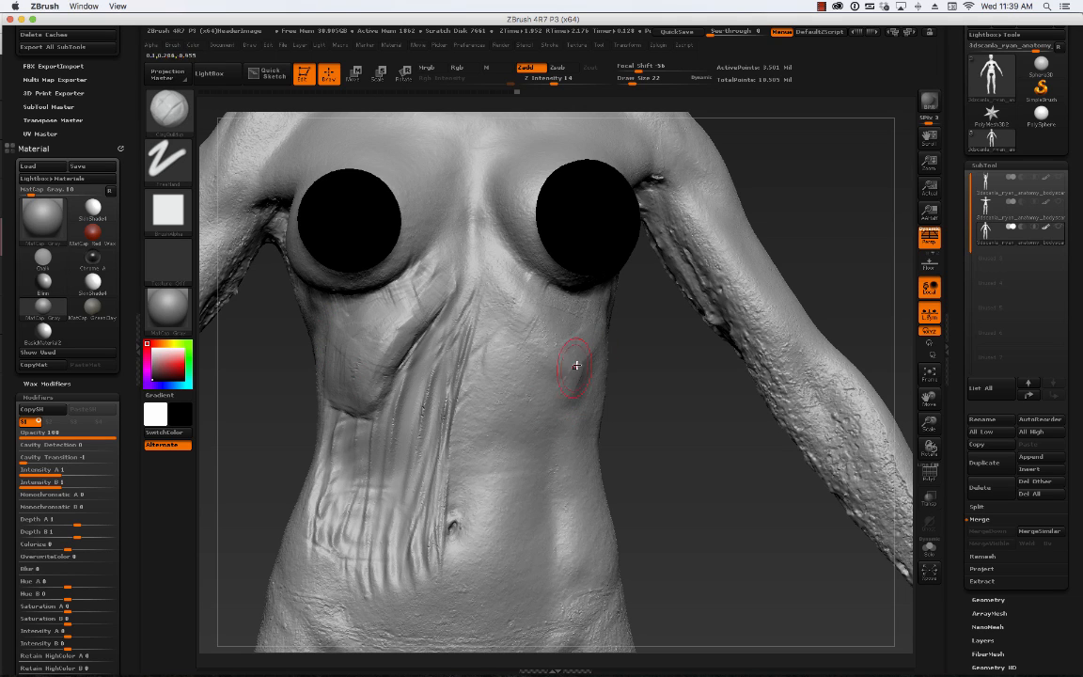
{"action": "mouse_move", "coordinate": [361, 414]}
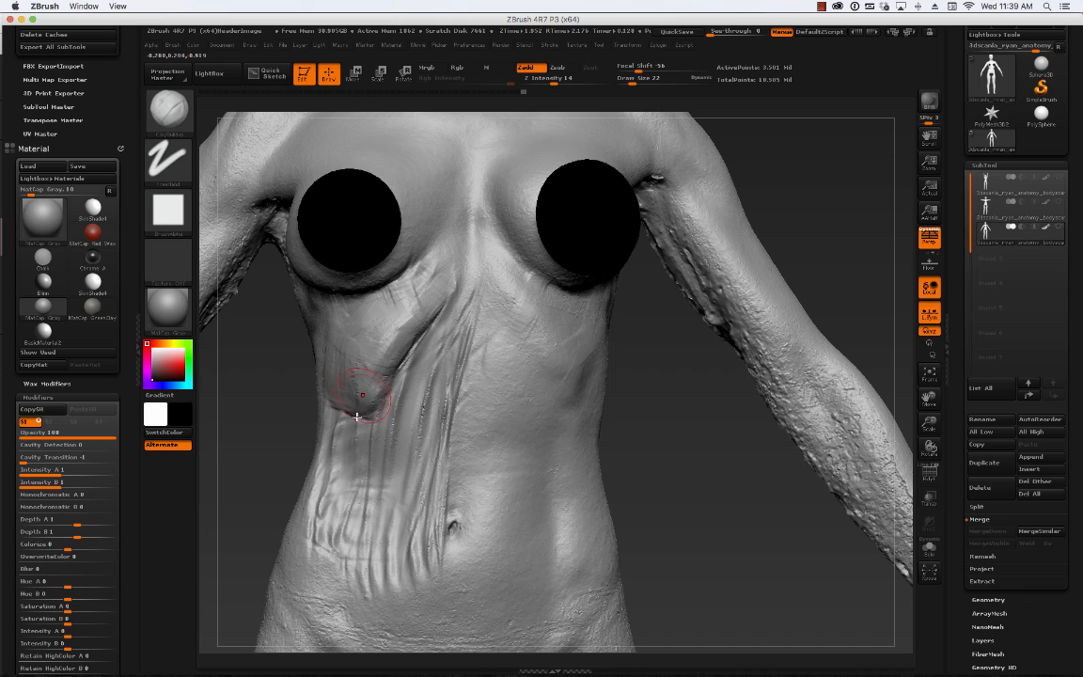
{"action": "mouse_move", "coordinate": [352, 449]}
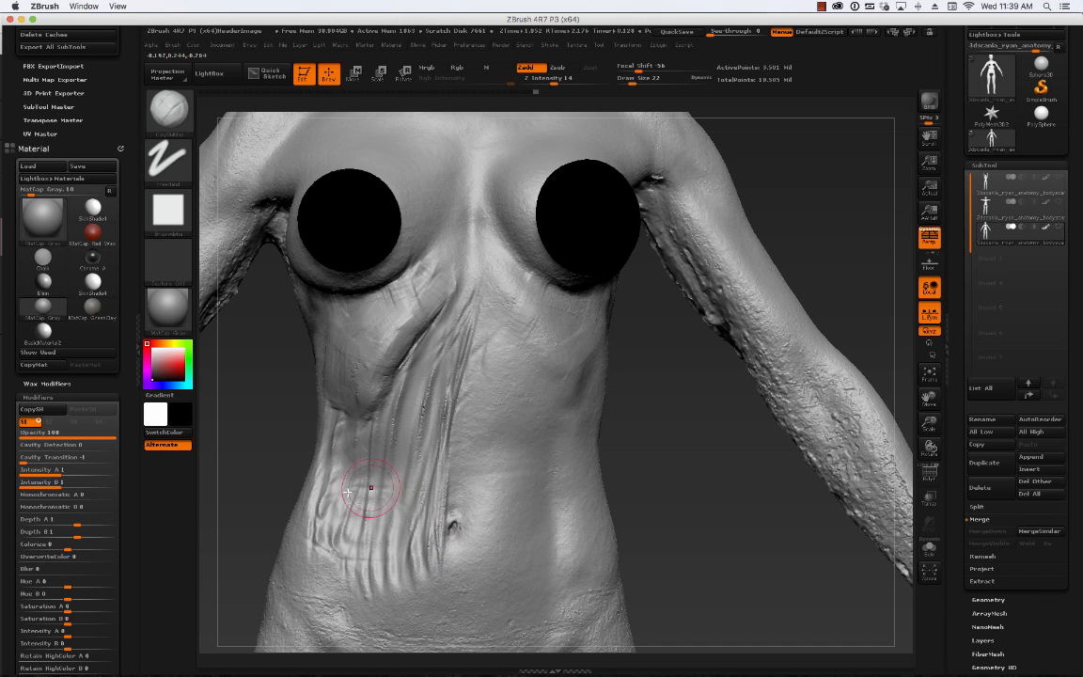
{"action": "mouse_move", "coordinate": [353, 458]}
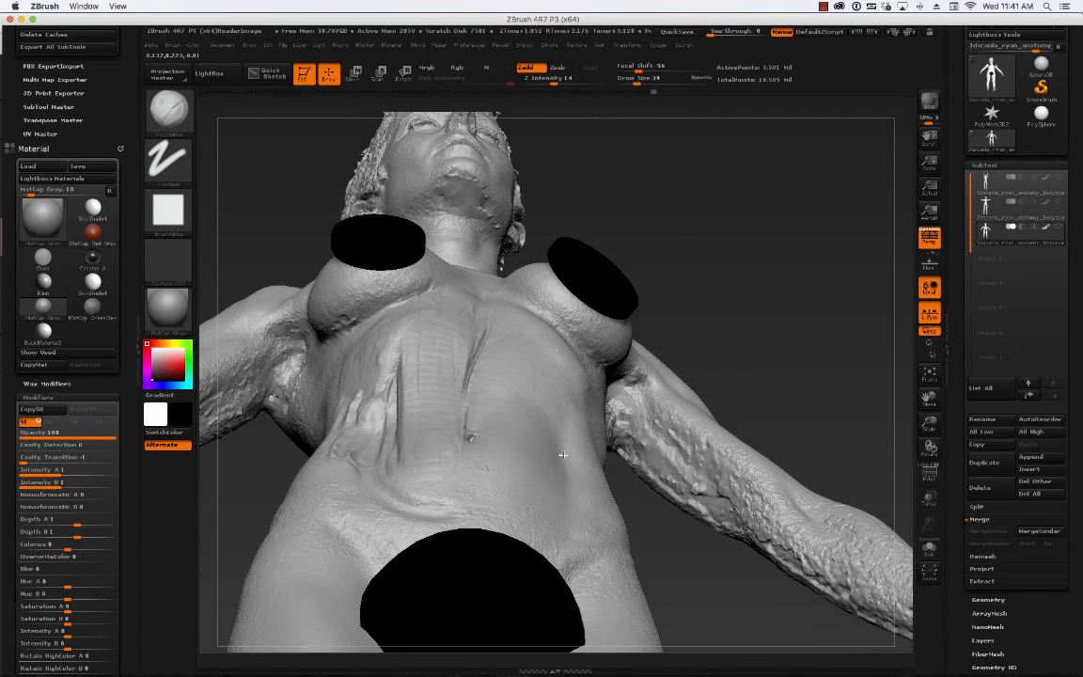
- From a front view, build up the right oblique mass above the hip
{"action": "left_click_drag", "start_coordinate": [563, 455], "coordinate": [443, 484]}
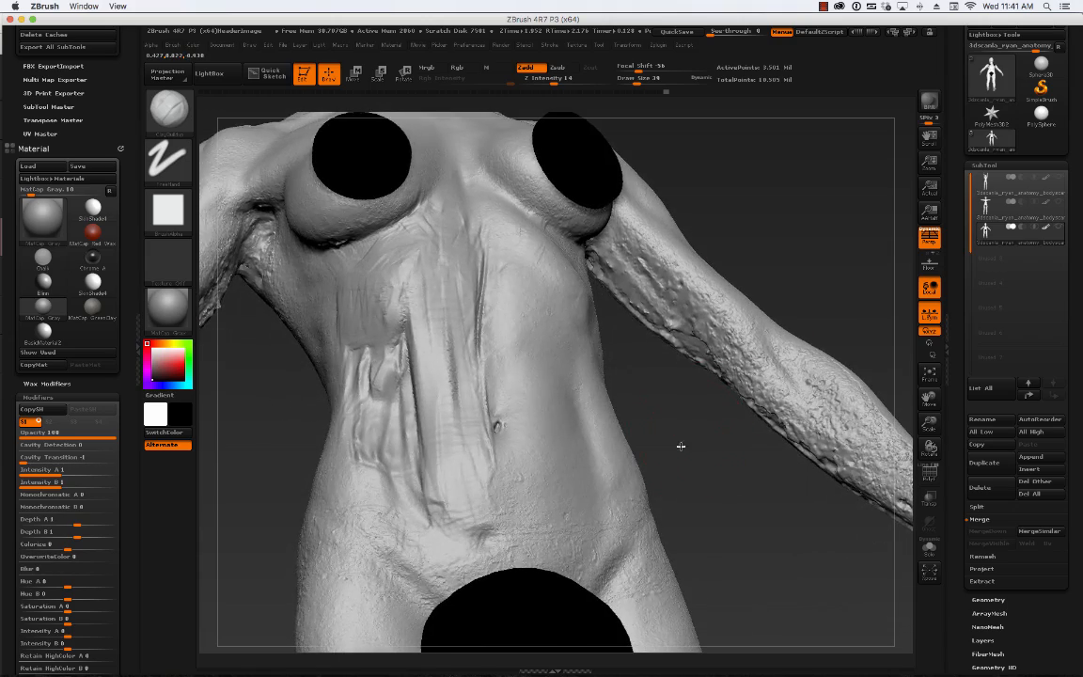
{"action": "left_click_drag", "start_coordinate": [681, 447], "coordinate": [300, 413]}
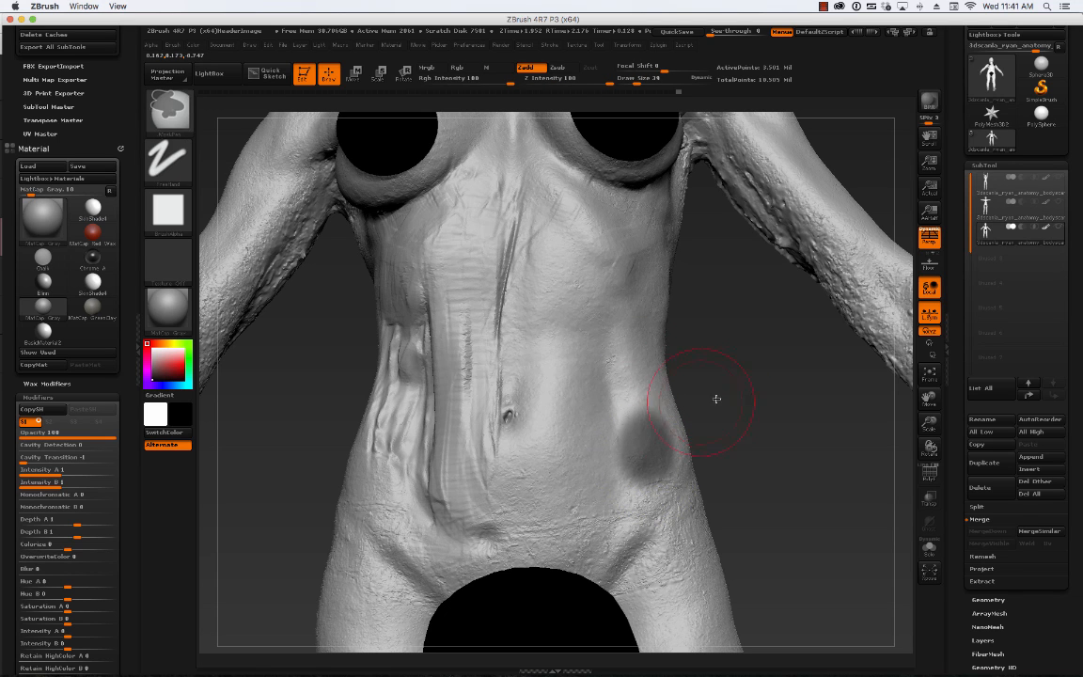
{"action": "left_click_drag", "start_coordinate": [717, 399], "coordinate": [658, 431]}
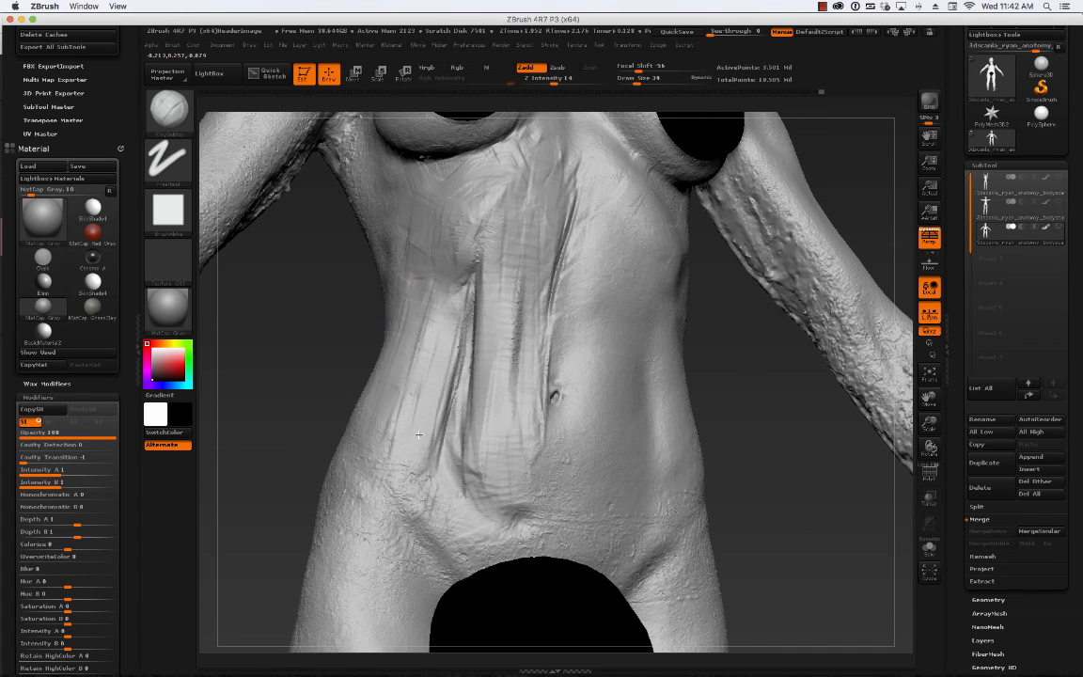
{"action": "mouse_move", "coordinate": [475, 313]}
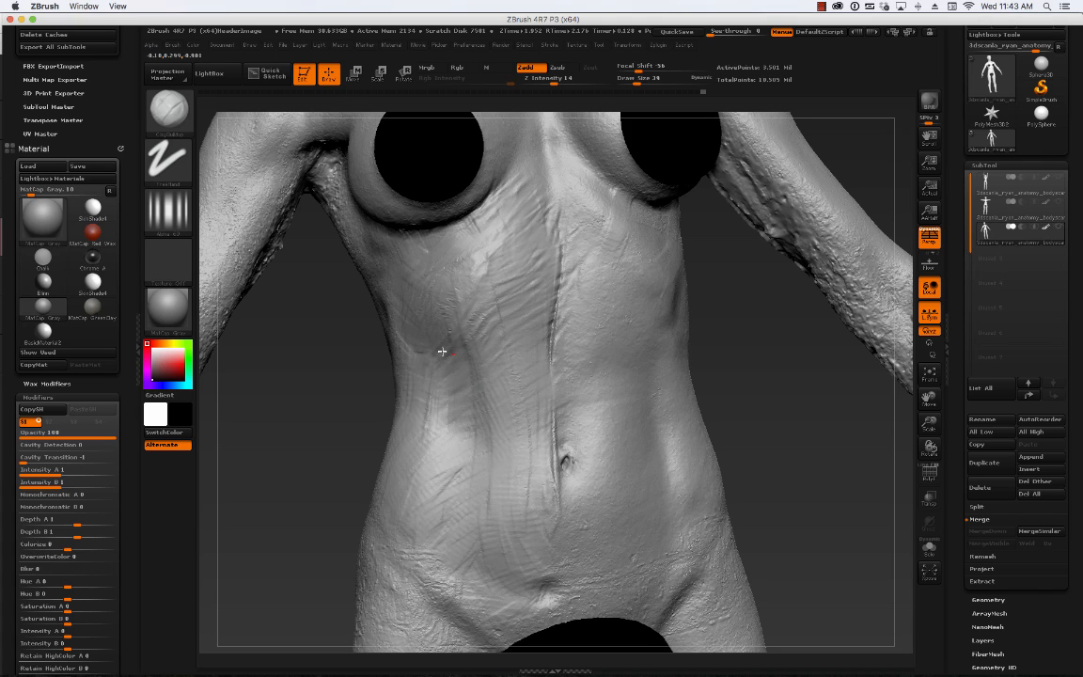
{"action": "mouse_move", "coordinate": [534, 373]}
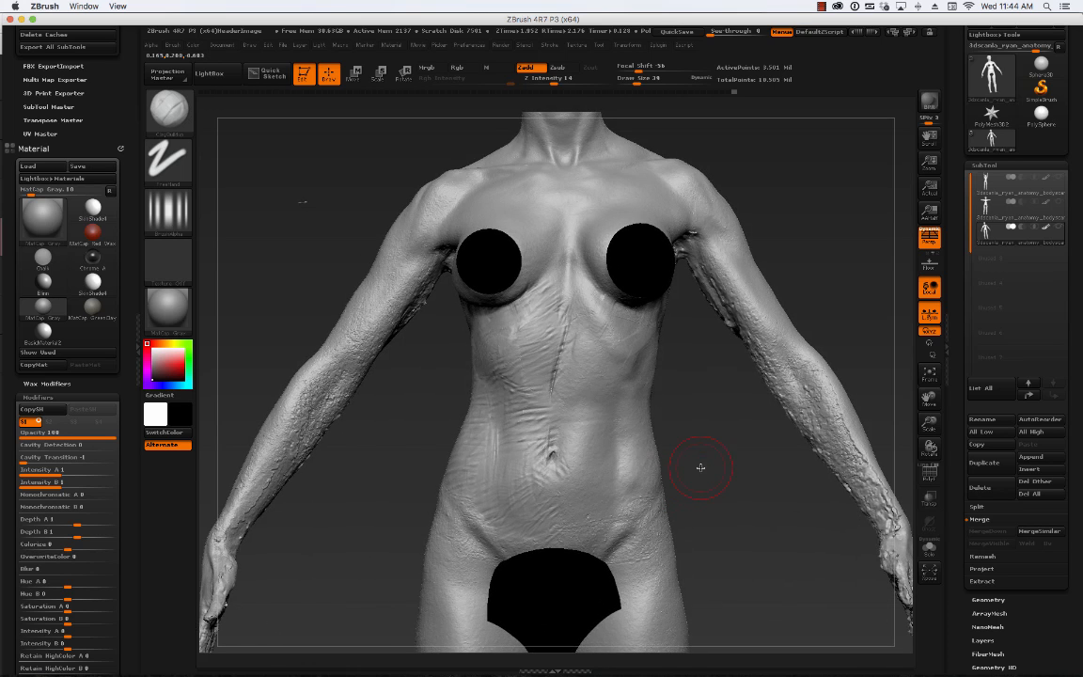
- Frame the full torso in the canvas from the front for review
{"action": "left_click", "coordinate": [820, 6]}
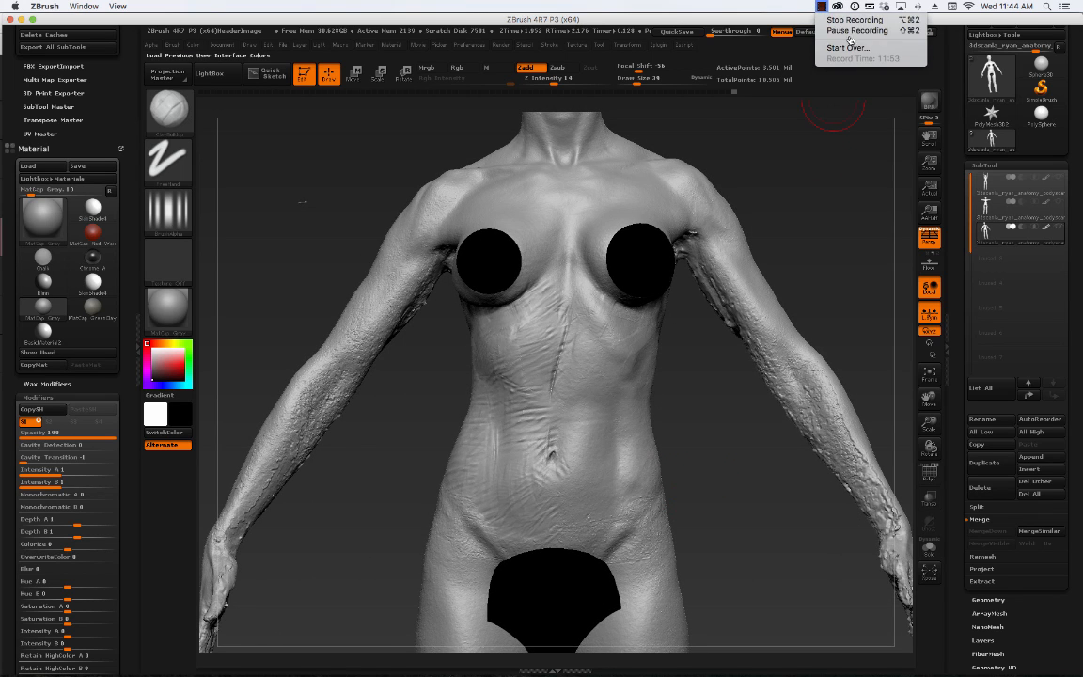